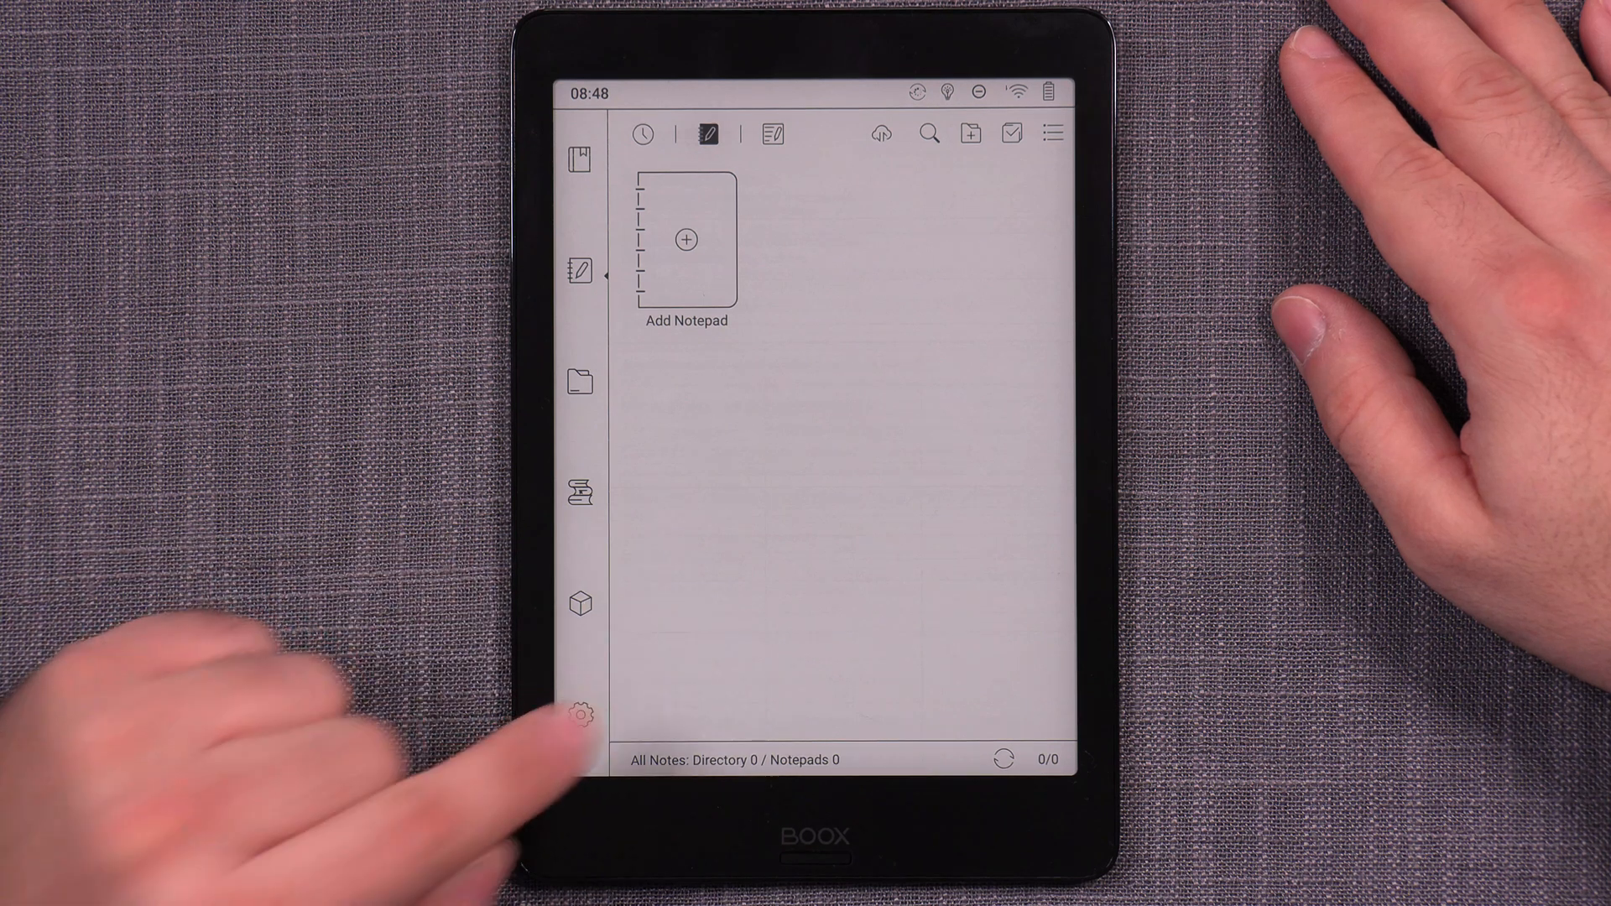
- Go into BOOX Settings and reach the Applications settings page
click(582, 715)
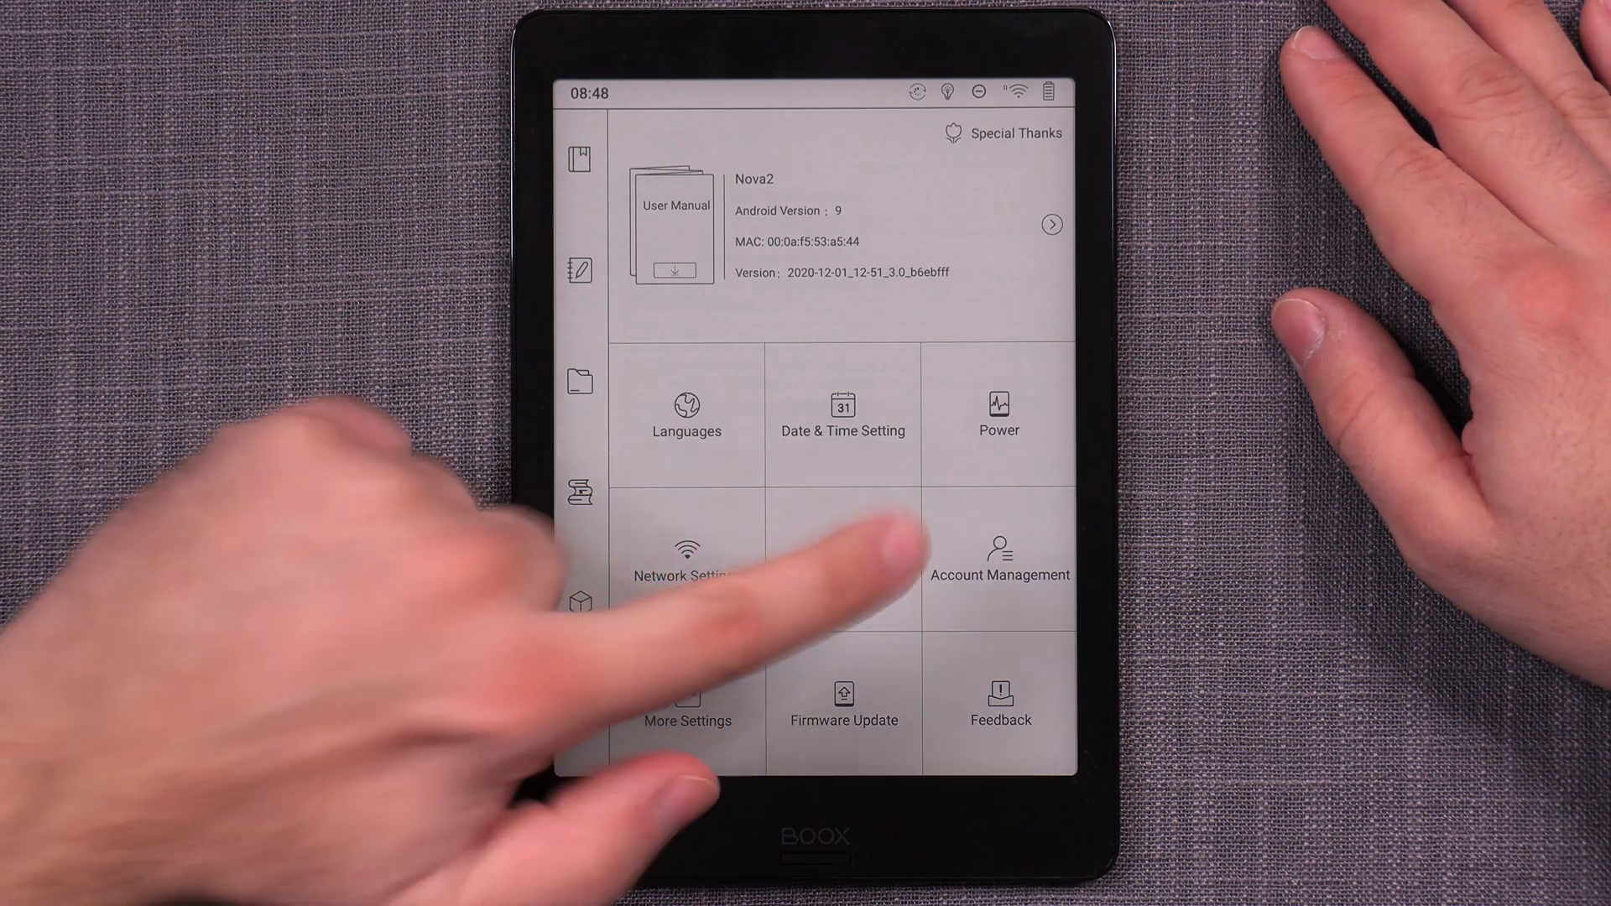
click(687, 709)
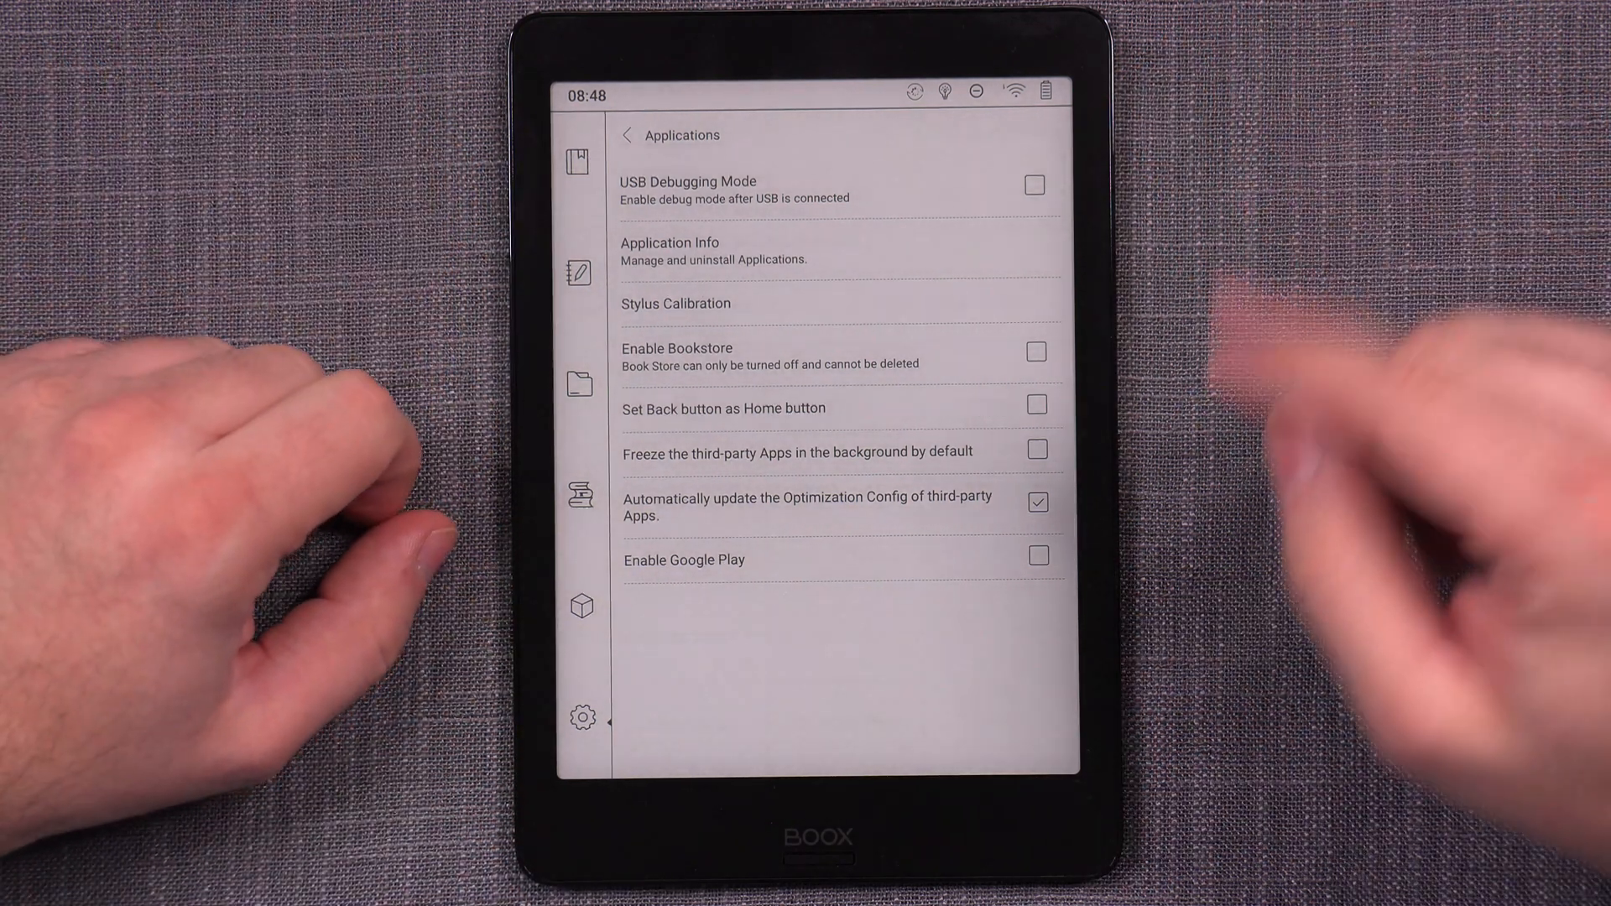
- Tick Enable Google Play, request the GSF ID and confirm going to the activation page
click(1035, 556)
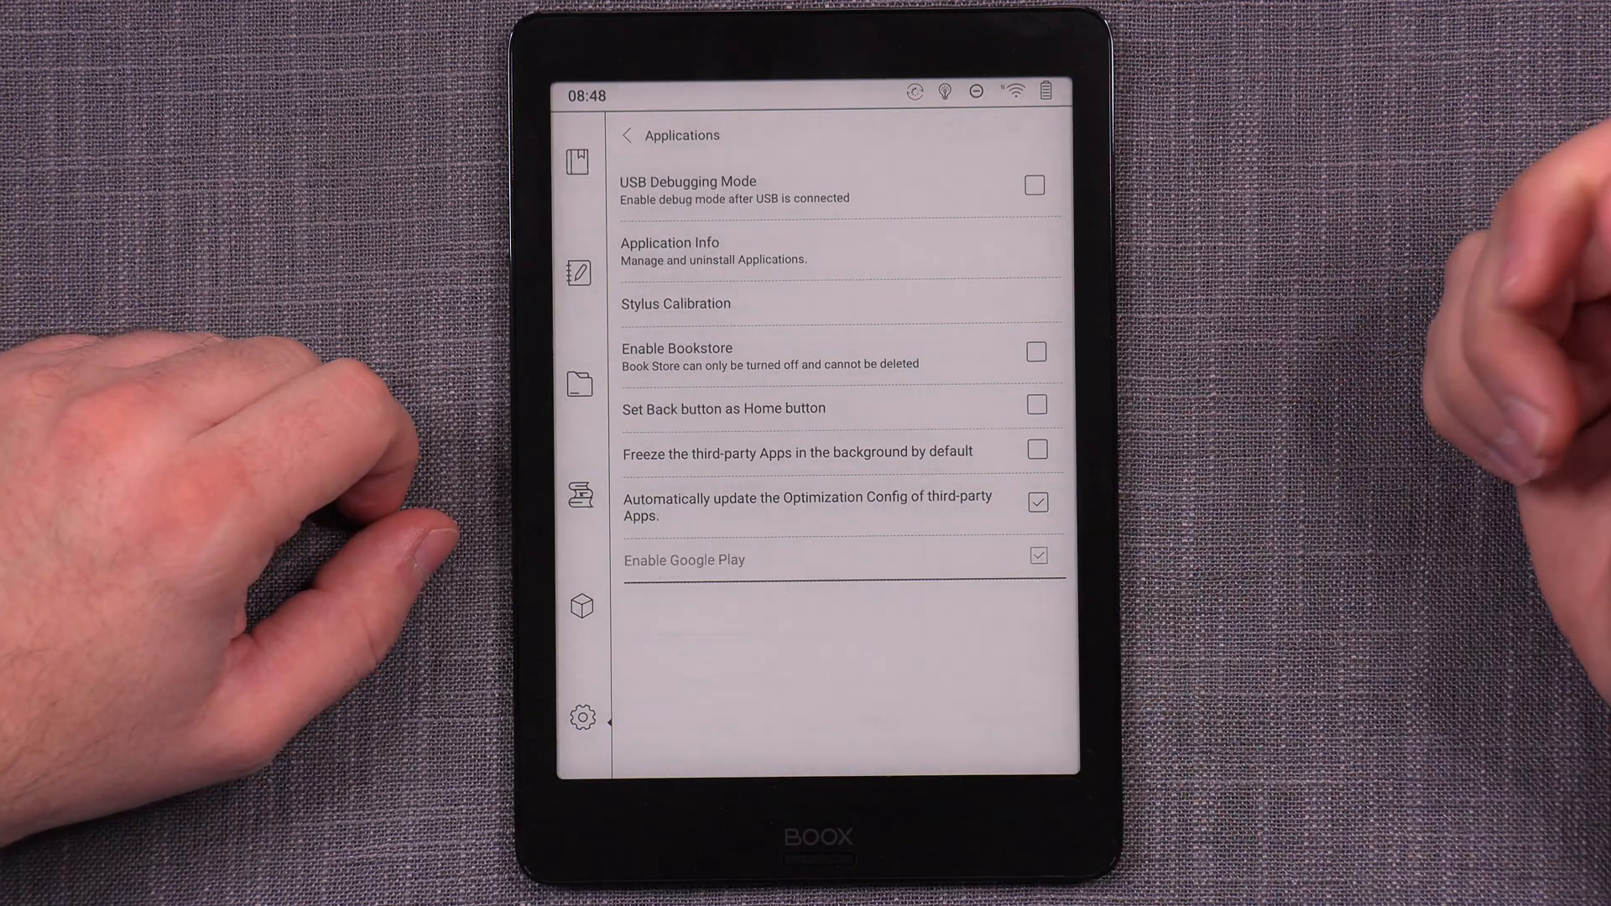
click(1037, 556)
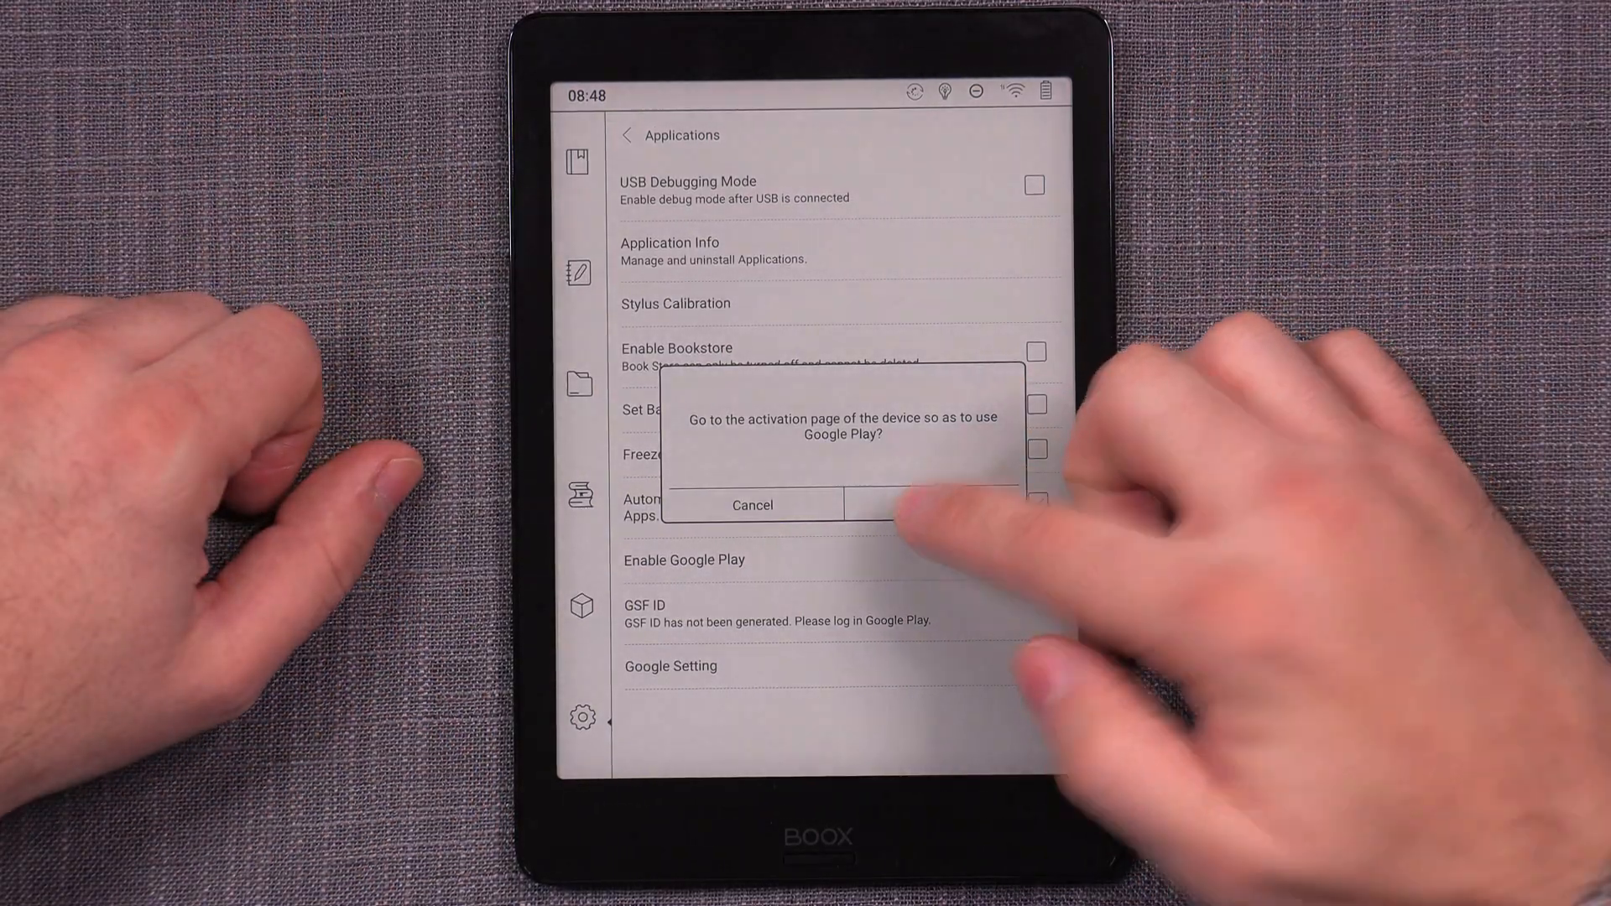
click(920, 505)
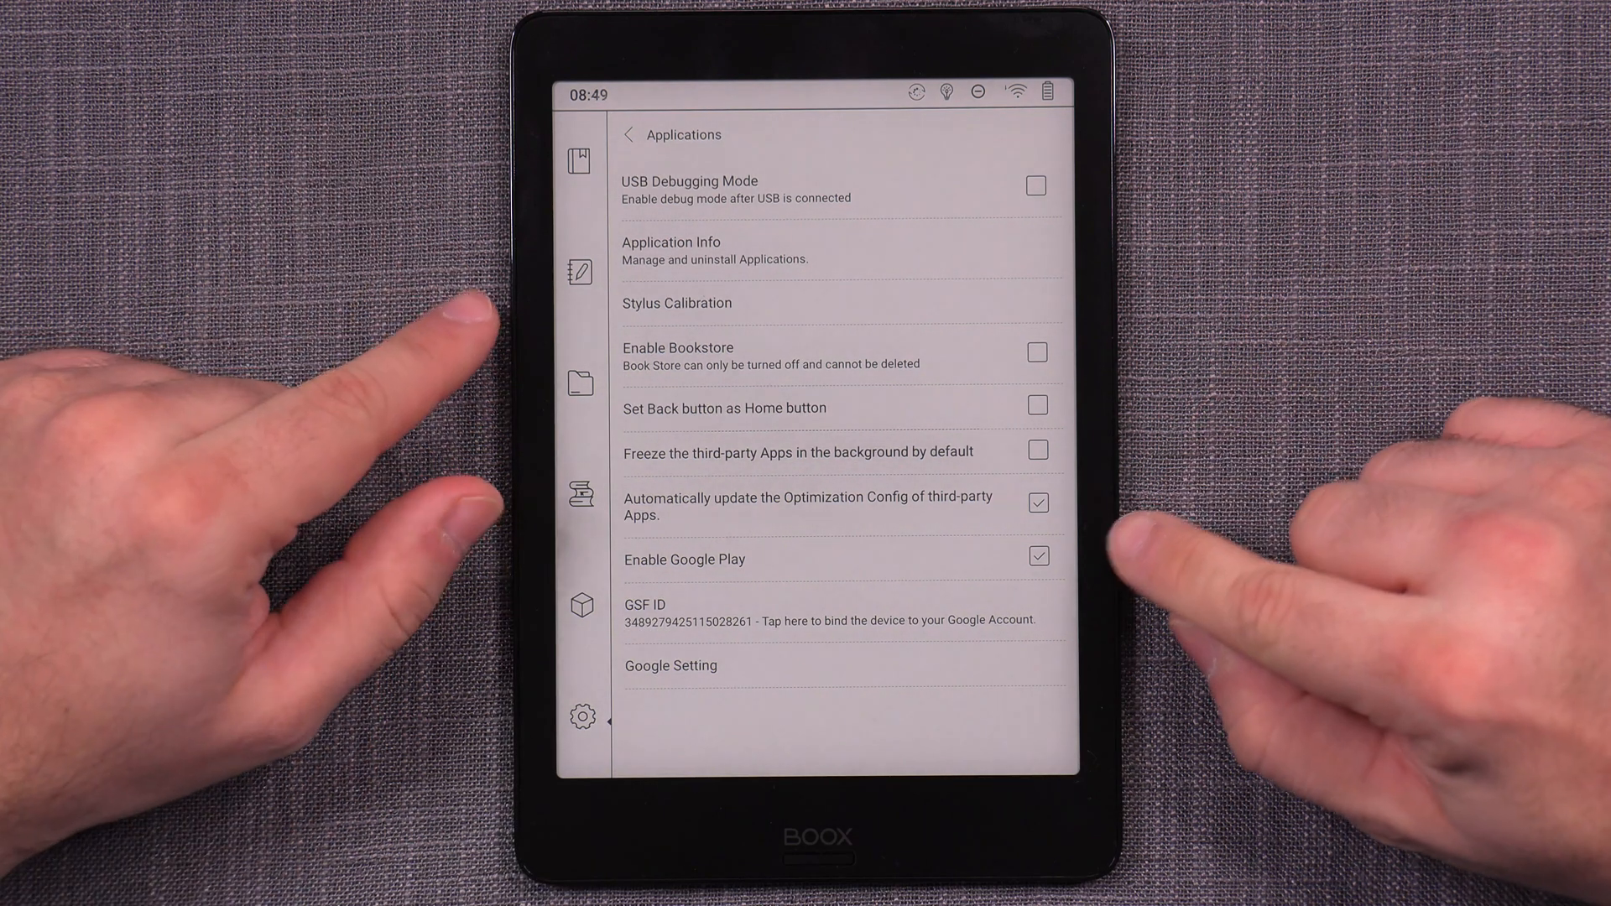
- Reach the GSF Register binding page with its Google sign-in form from the GSF ID entry
click(1037, 502)
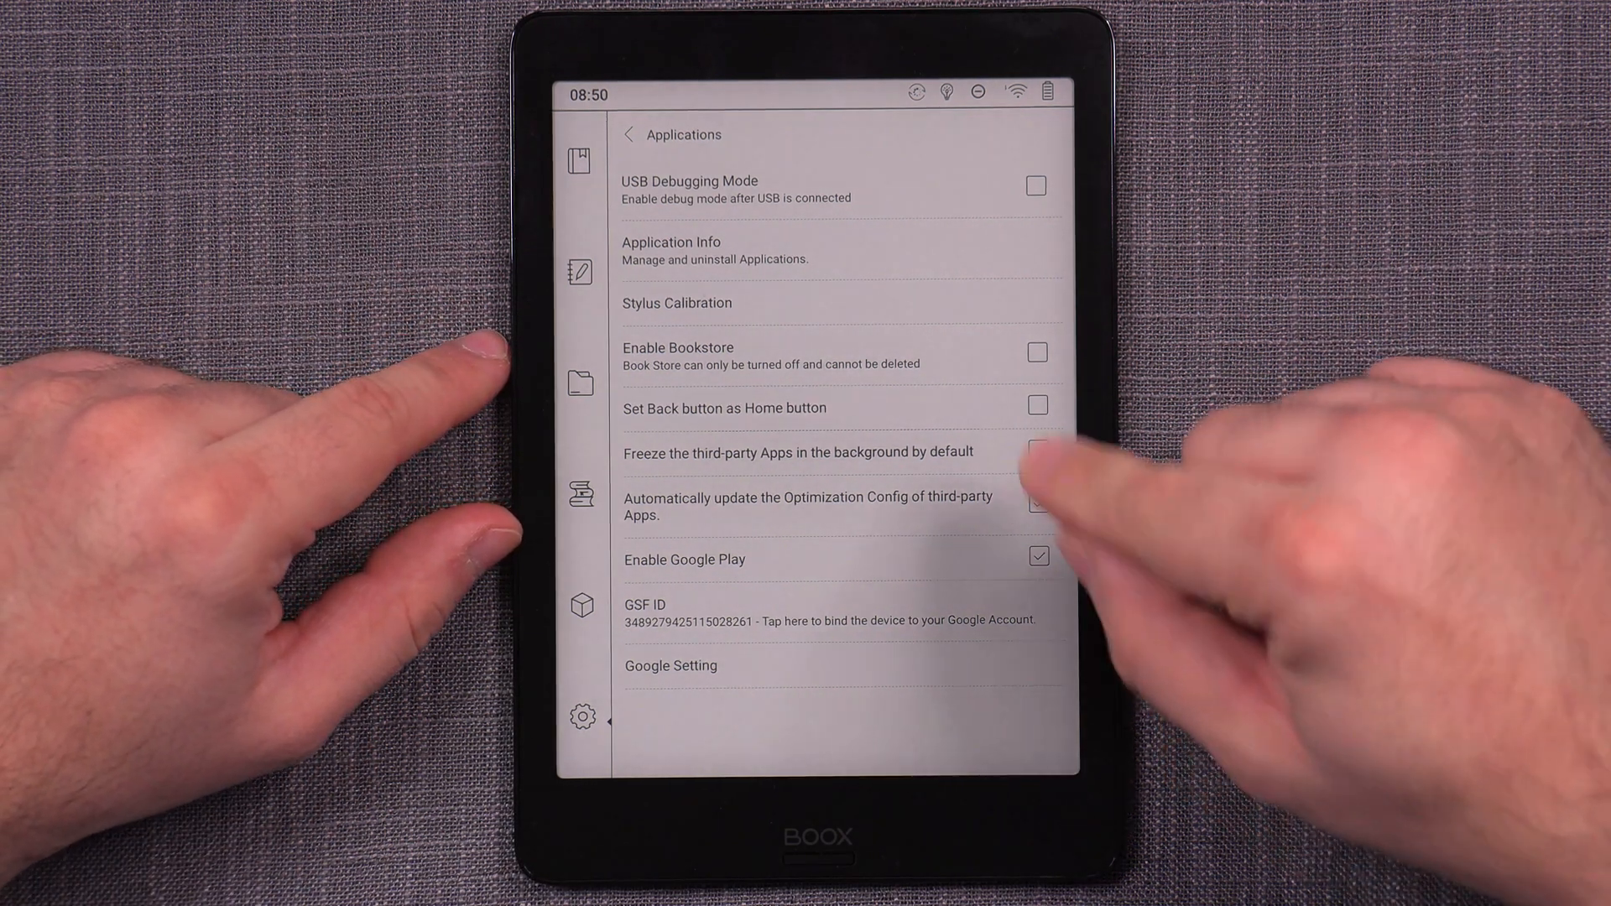
click(1037, 502)
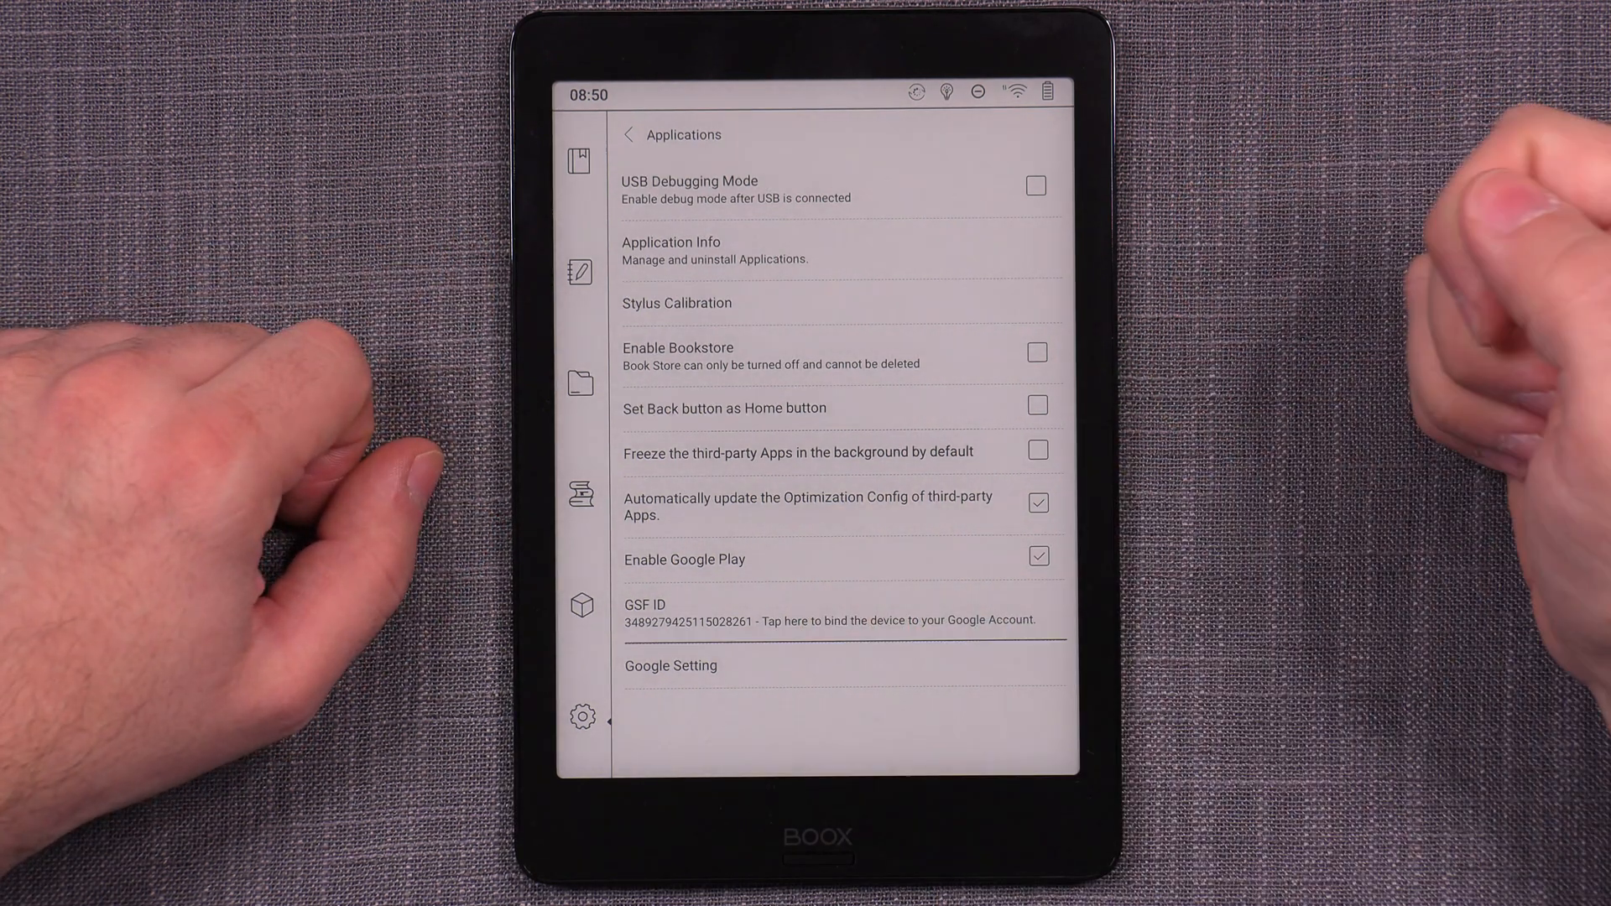
click(830, 612)
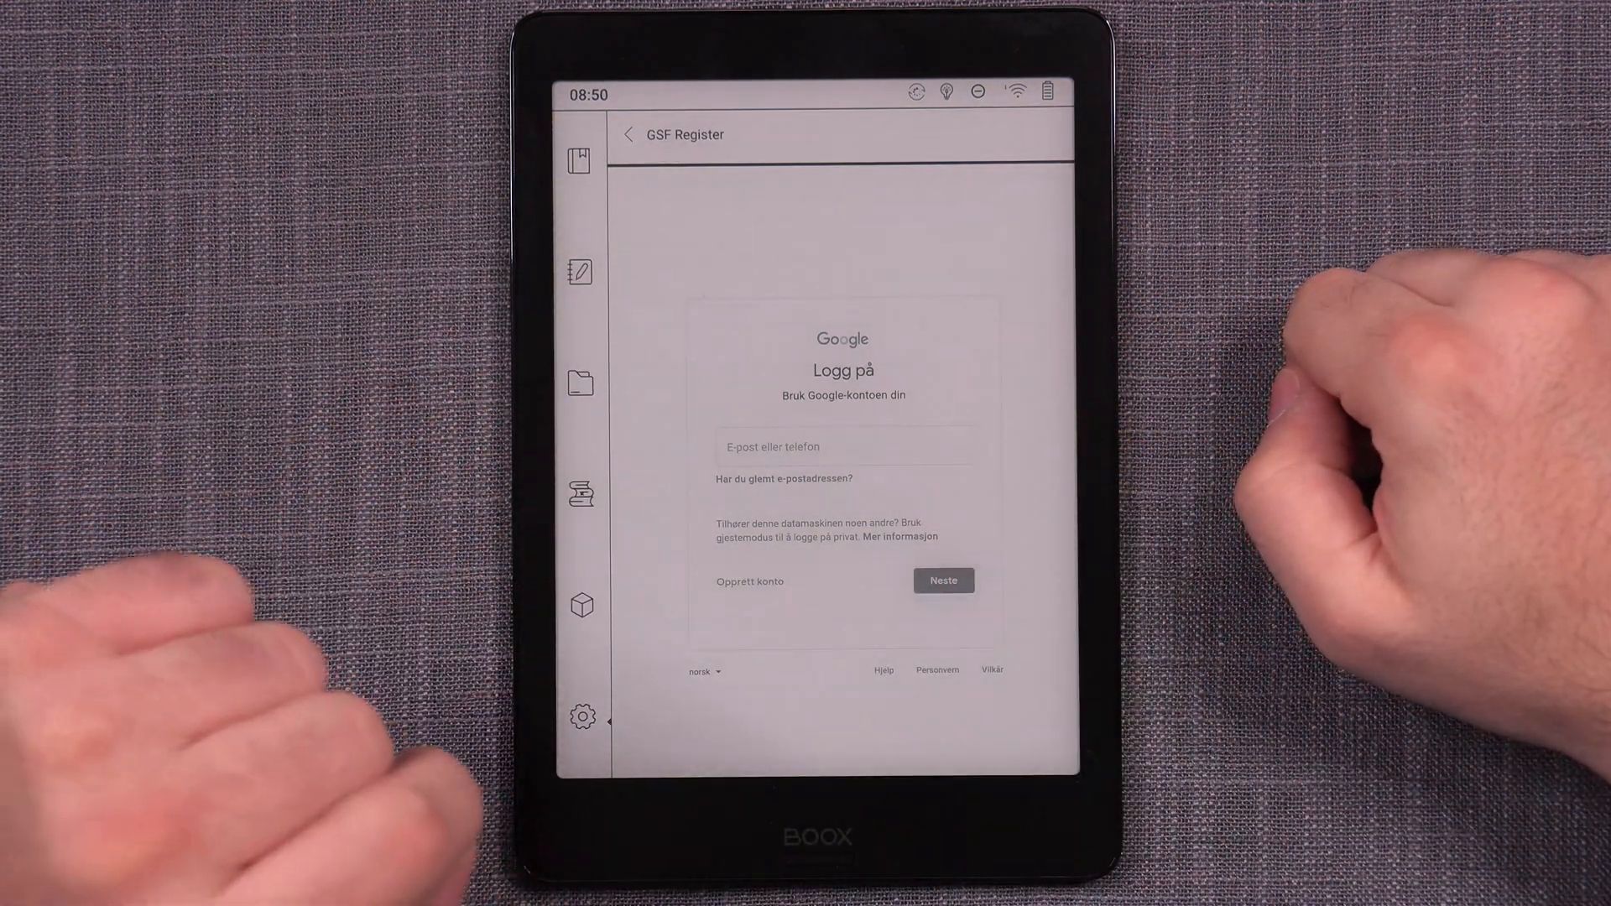
- Switch the sign-in page to a different display language before signing in
click(703, 671)
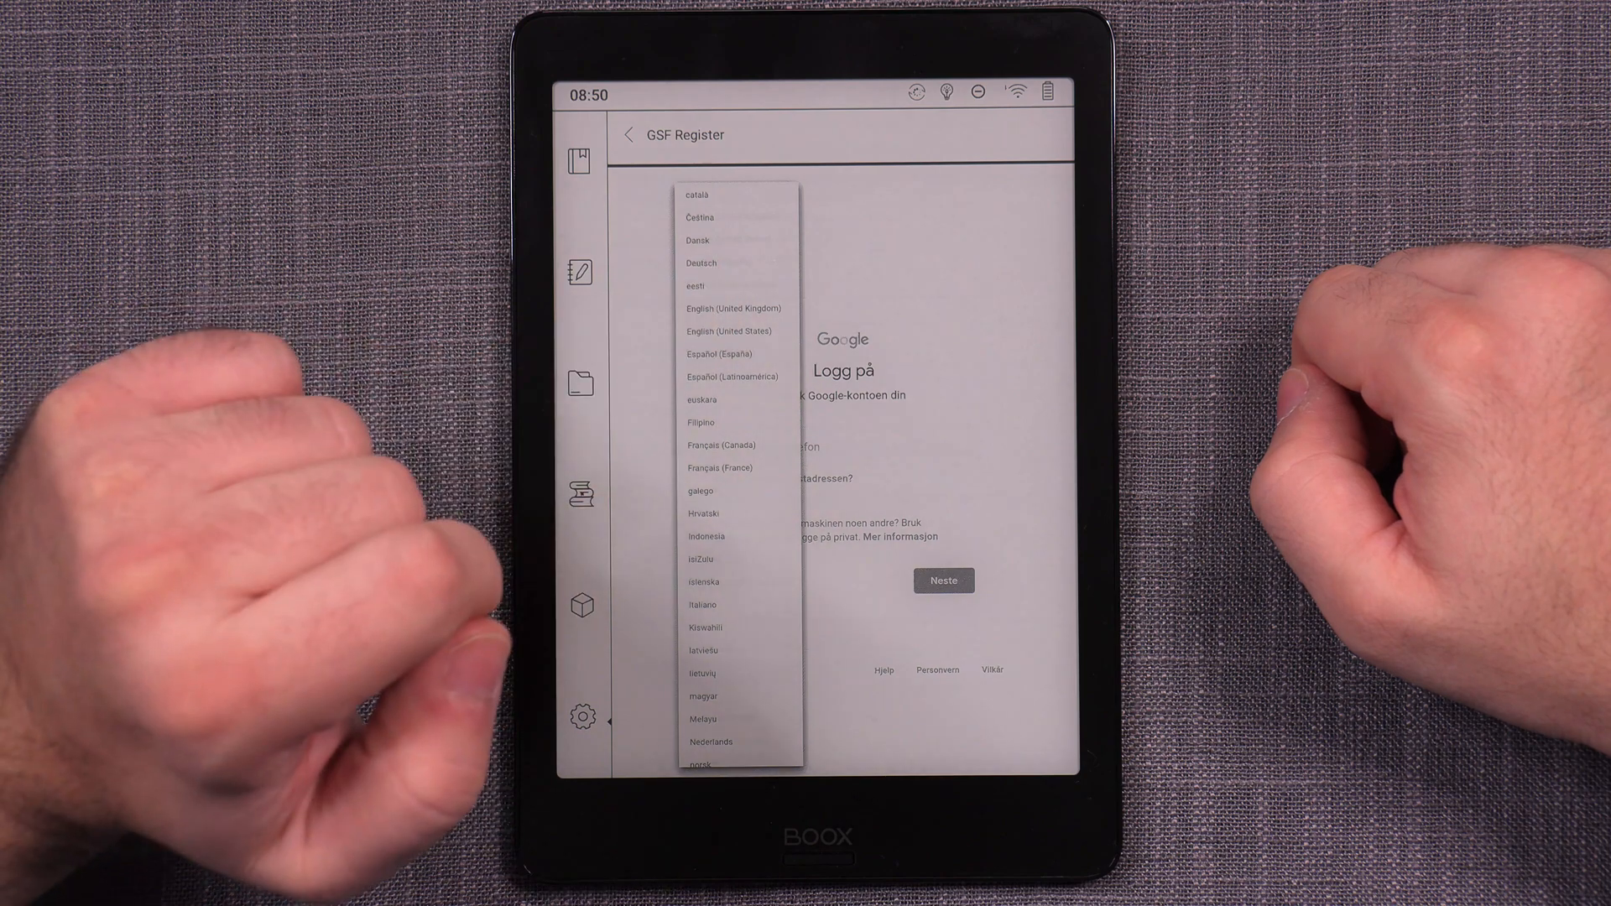
click(731, 309)
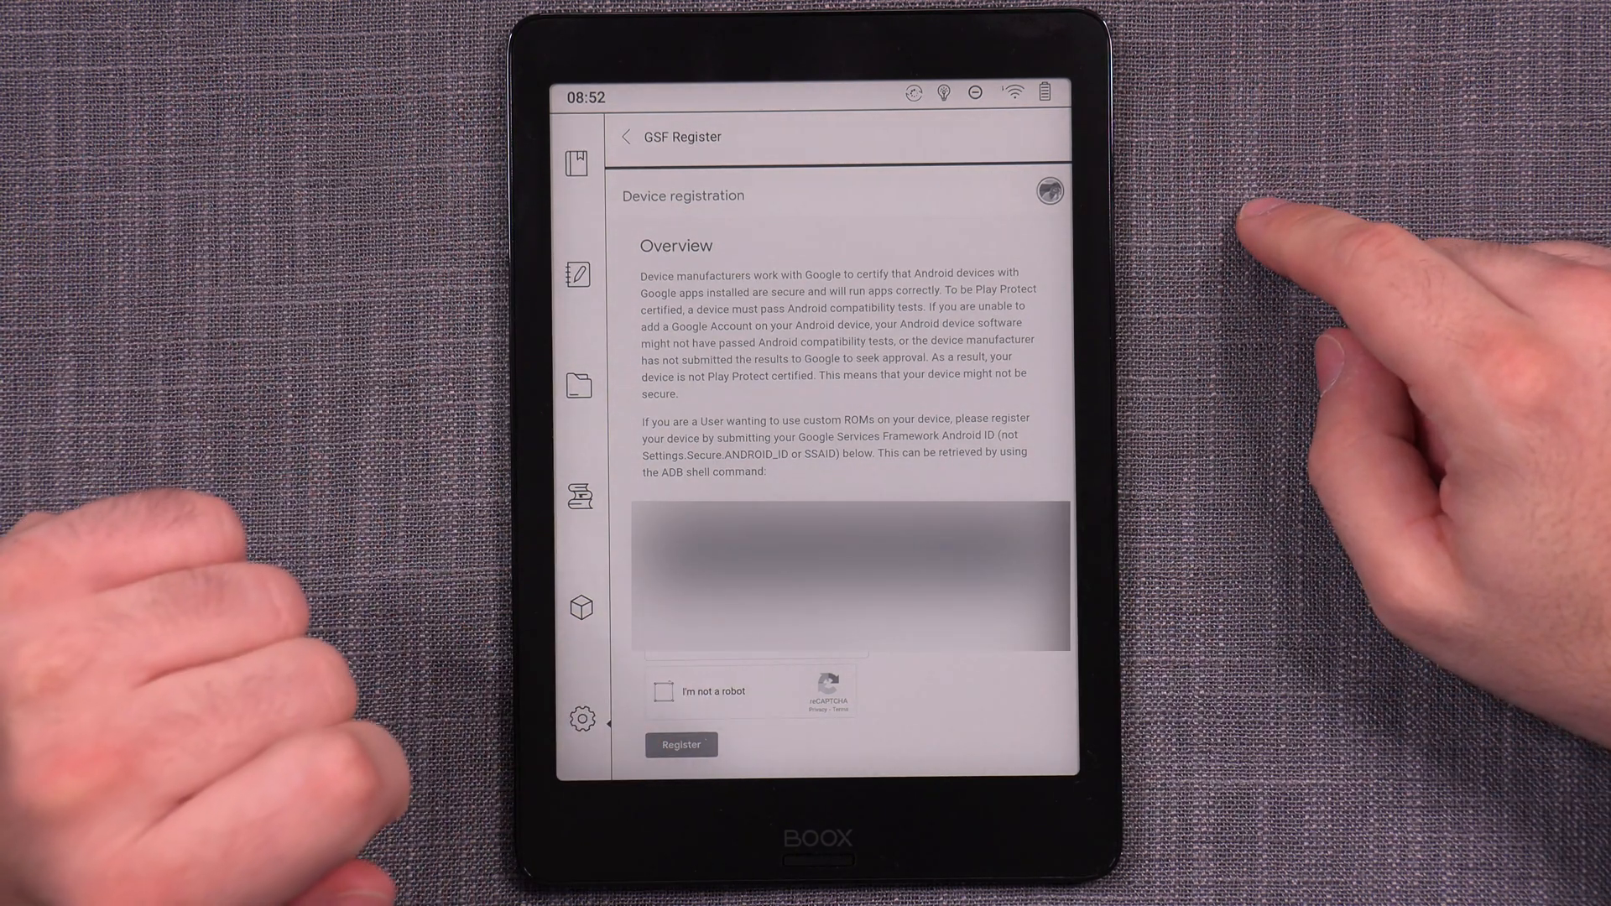
- Pass the I'm not a robot check and submit the device ID with Register
click(658, 690)
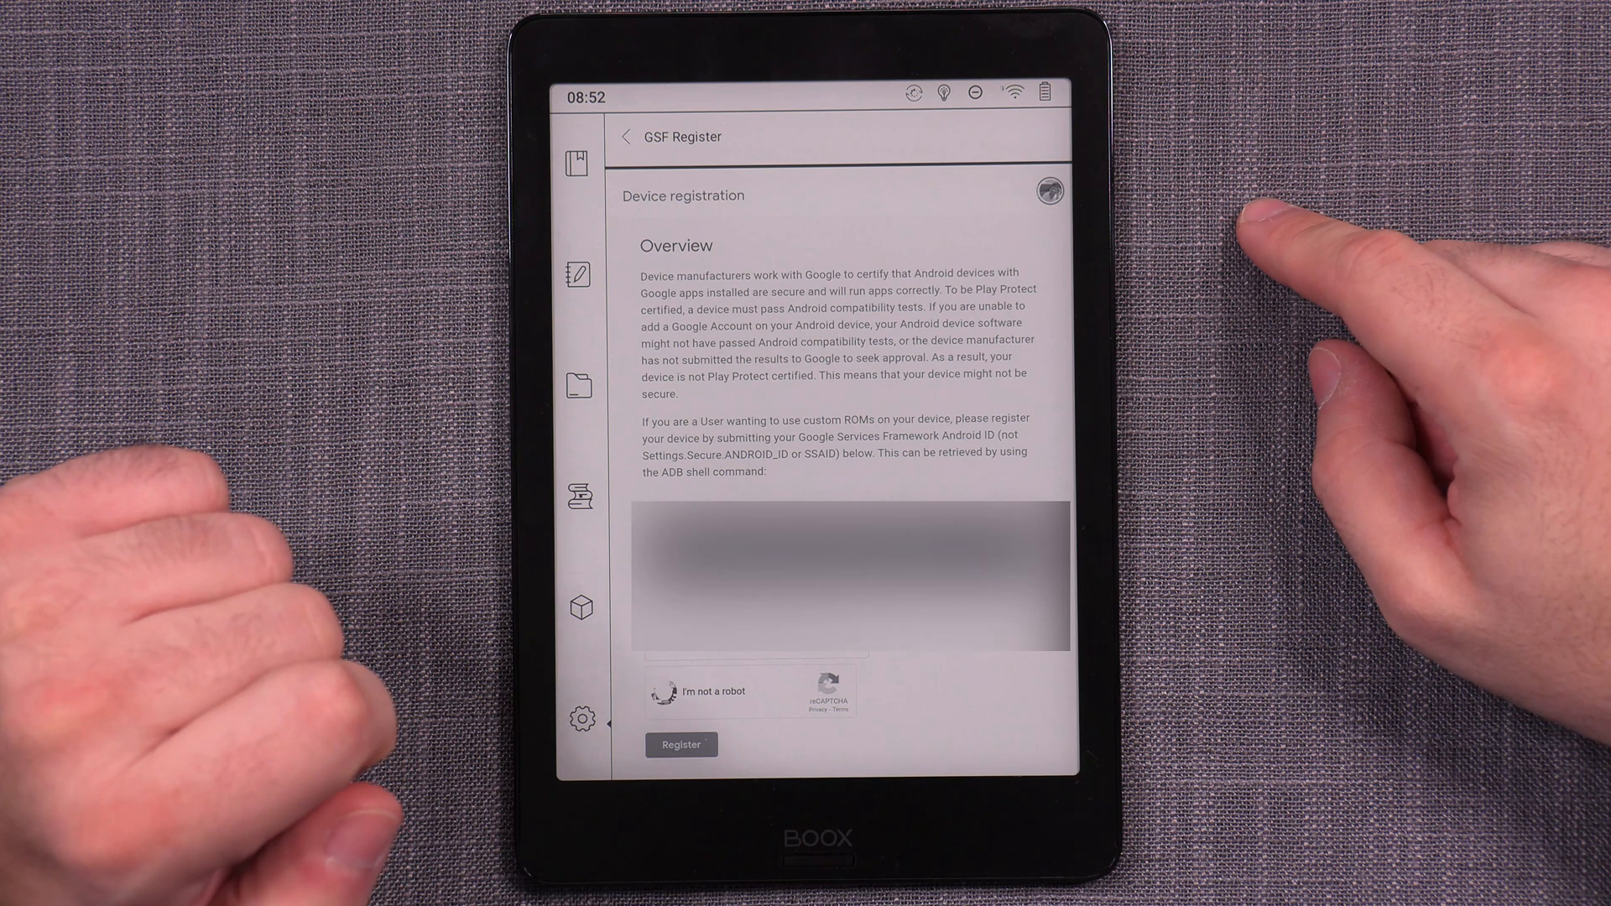
click(667, 690)
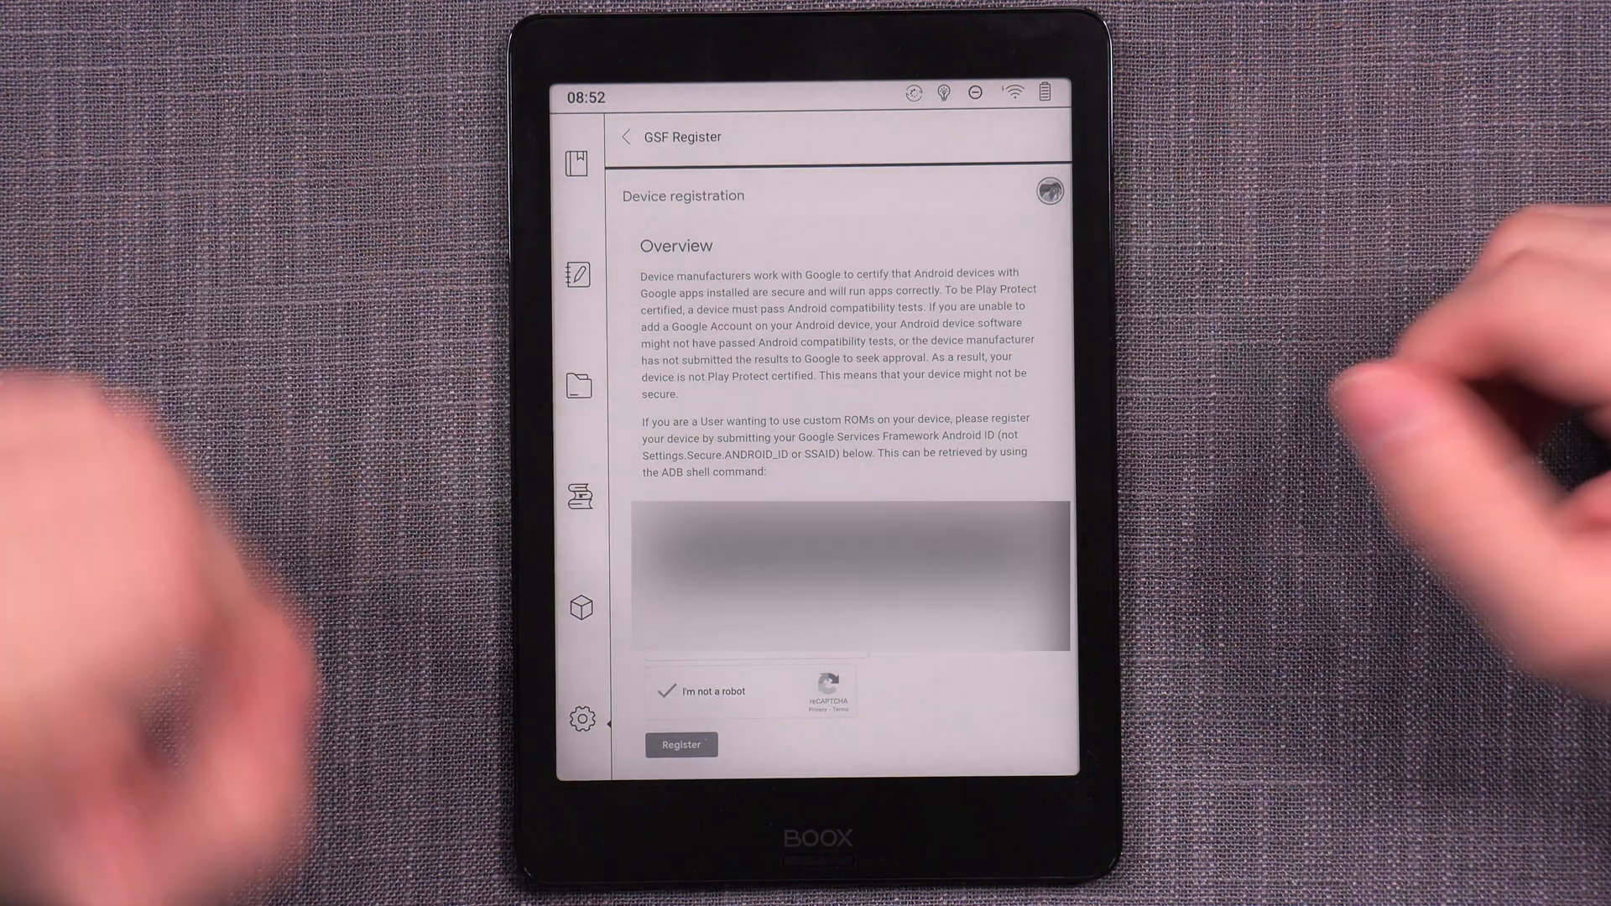
click(680, 745)
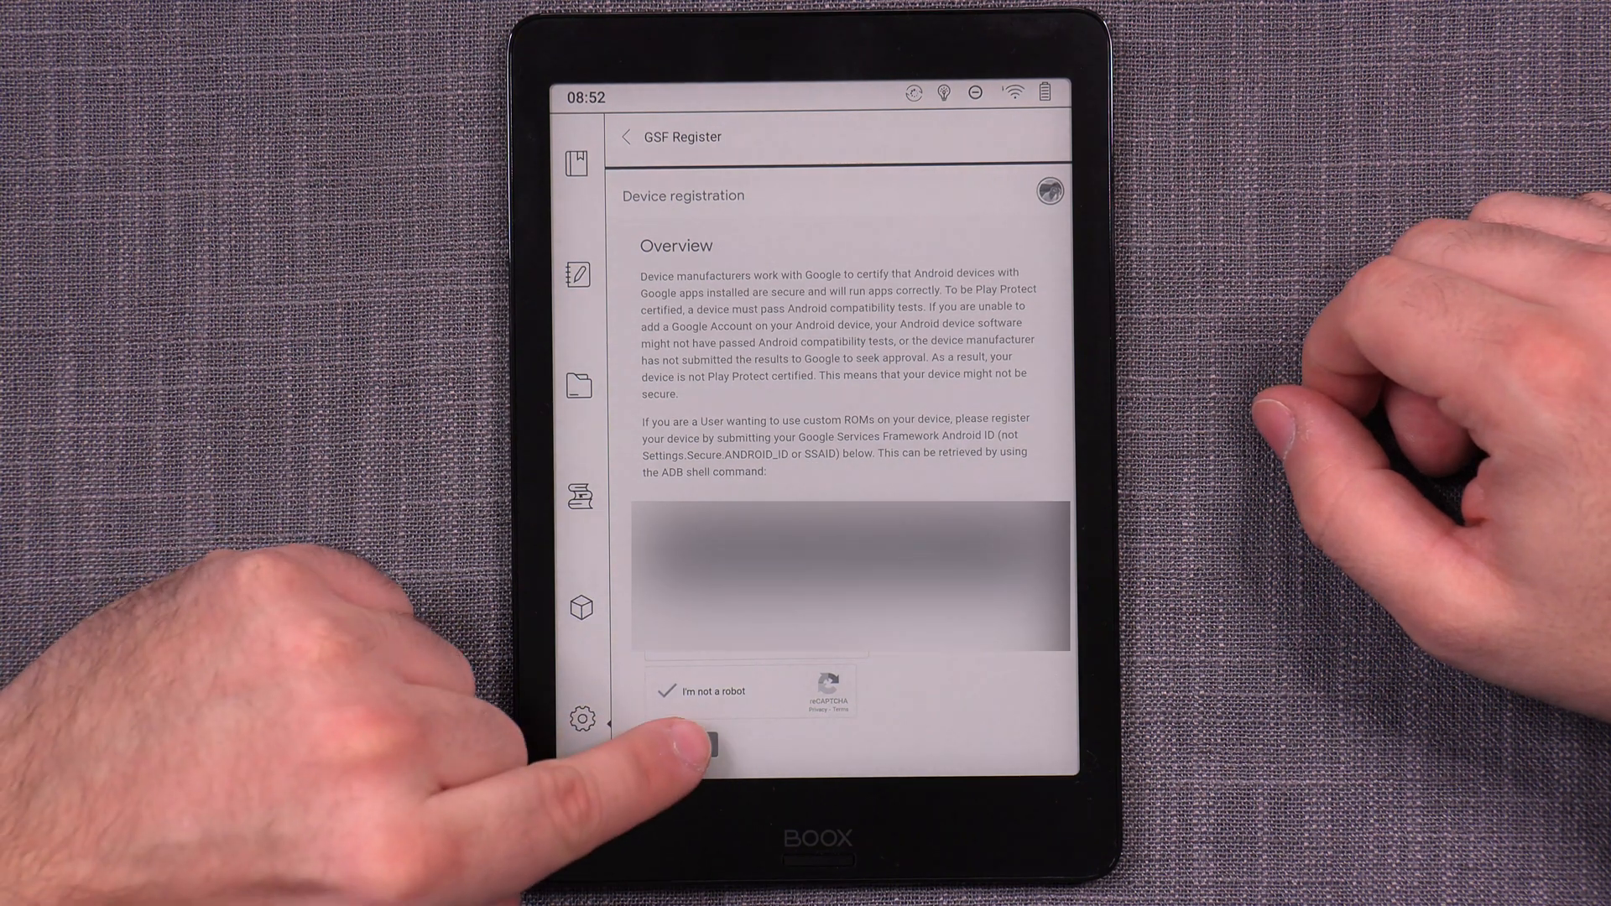
click(720, 740)
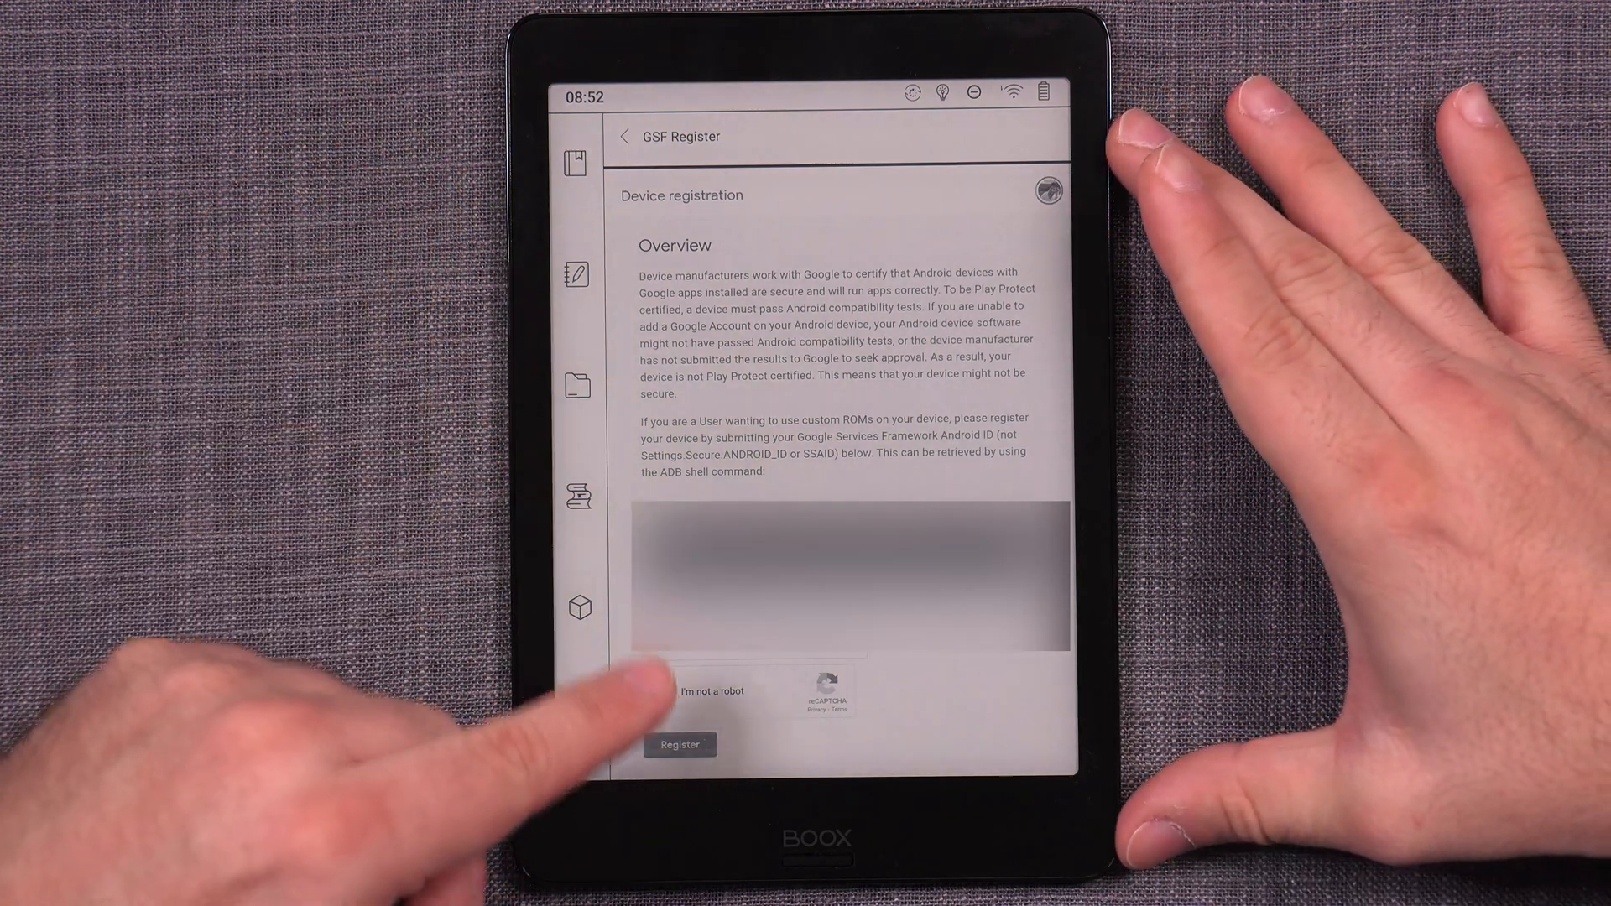
click(666, 690)
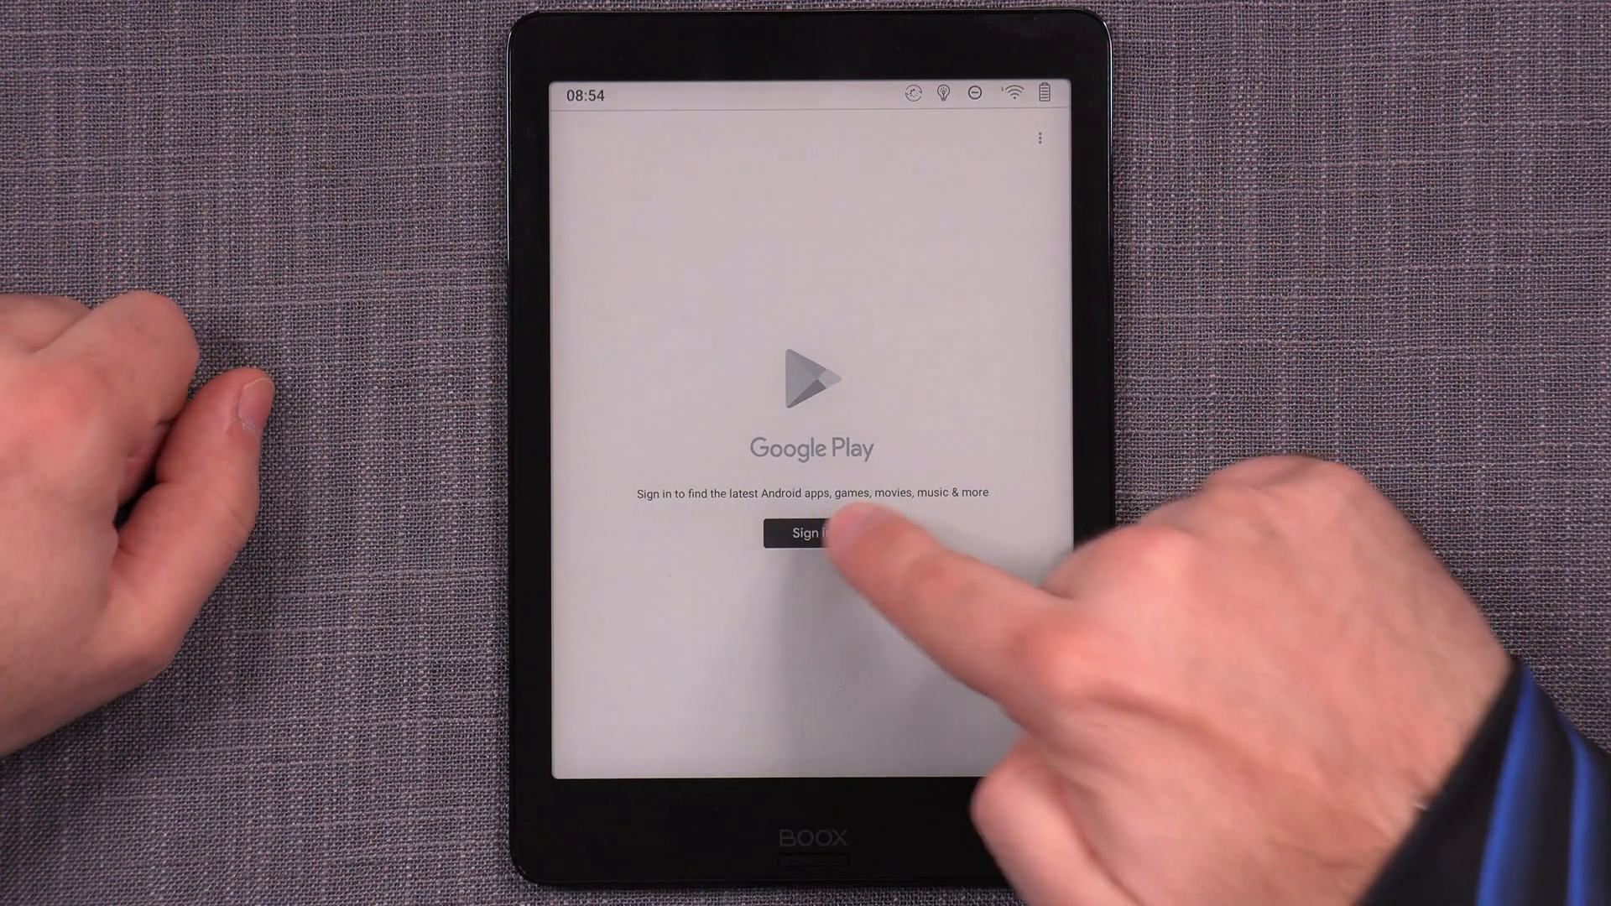
- Start the Google account sign-in in the Play Store
click(809, 532)
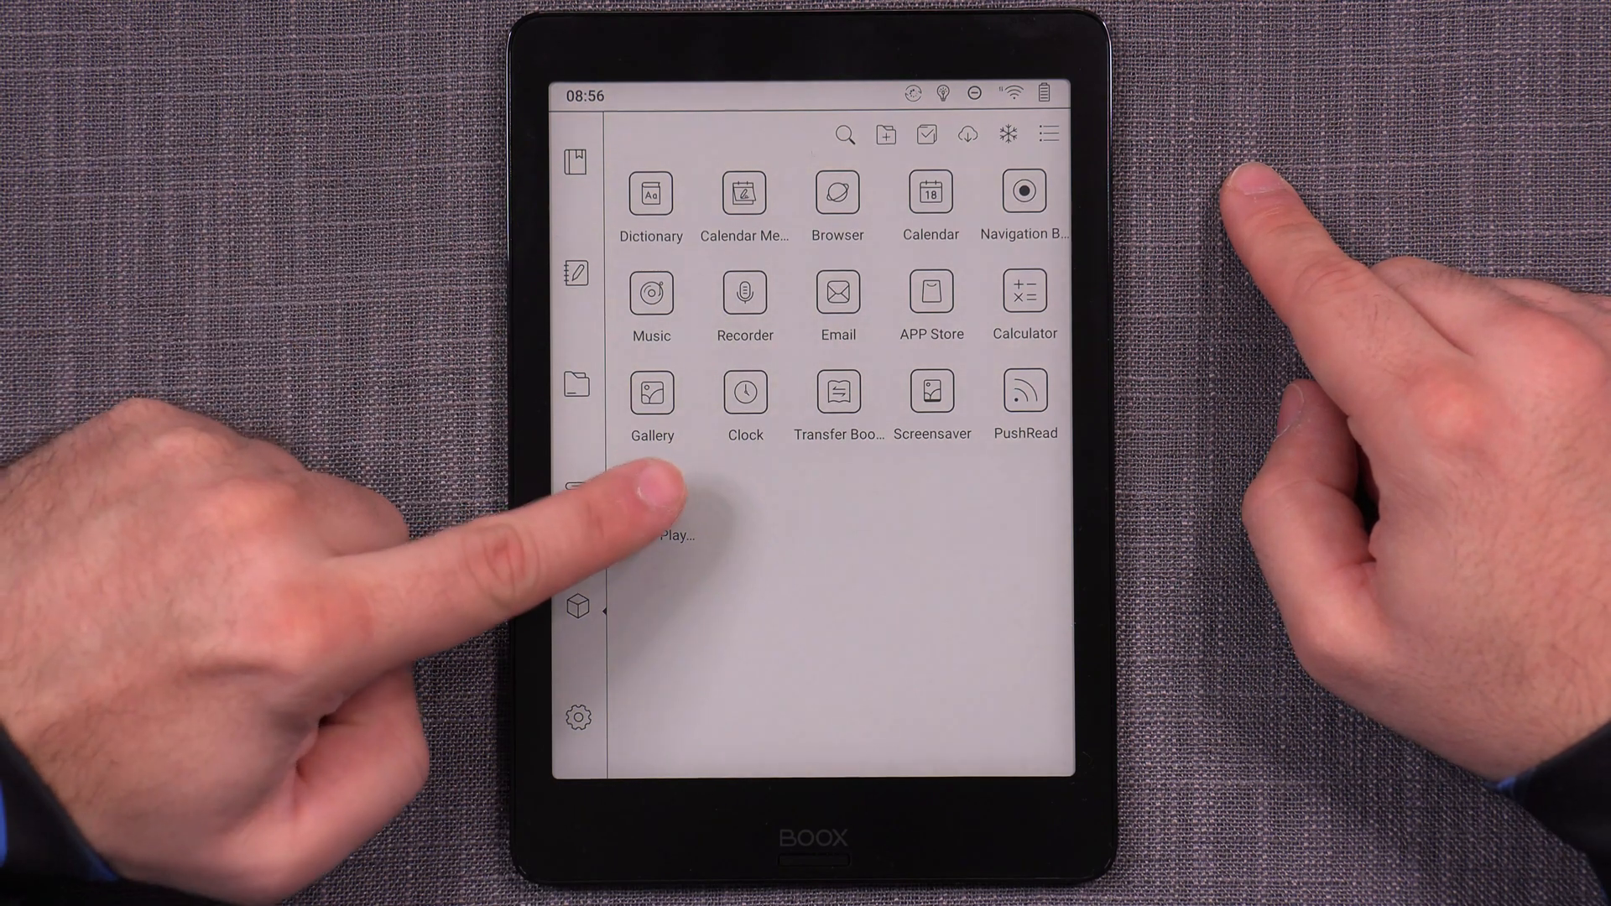
- Apply Optimize display settings to the Play Store app from its long-press menu
click(651, 494)
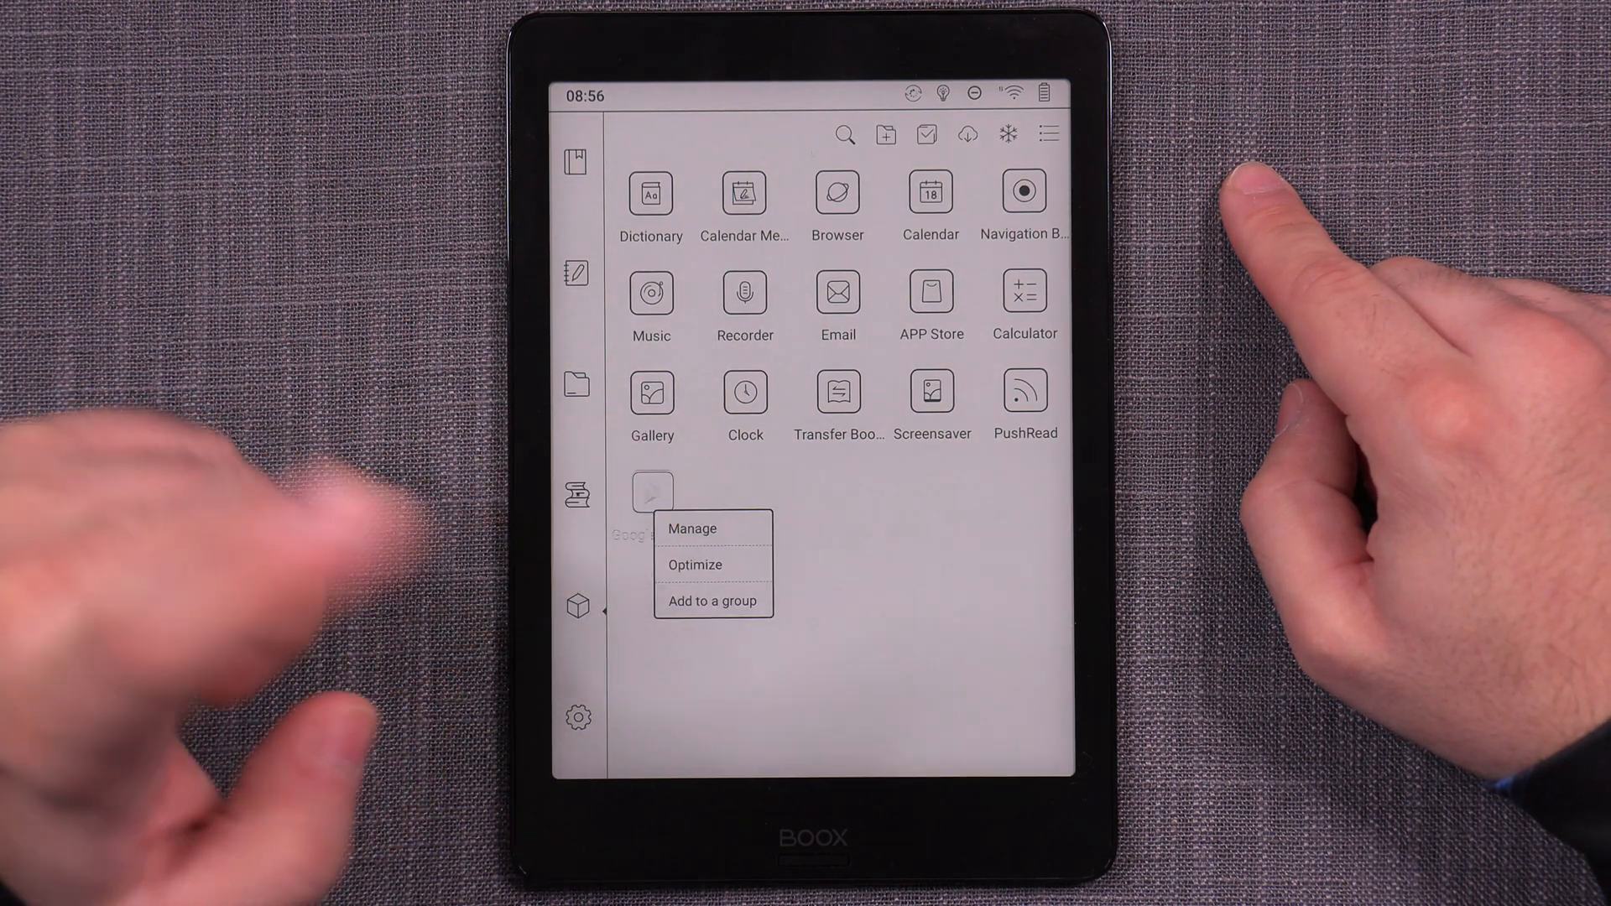
click(695, 564)
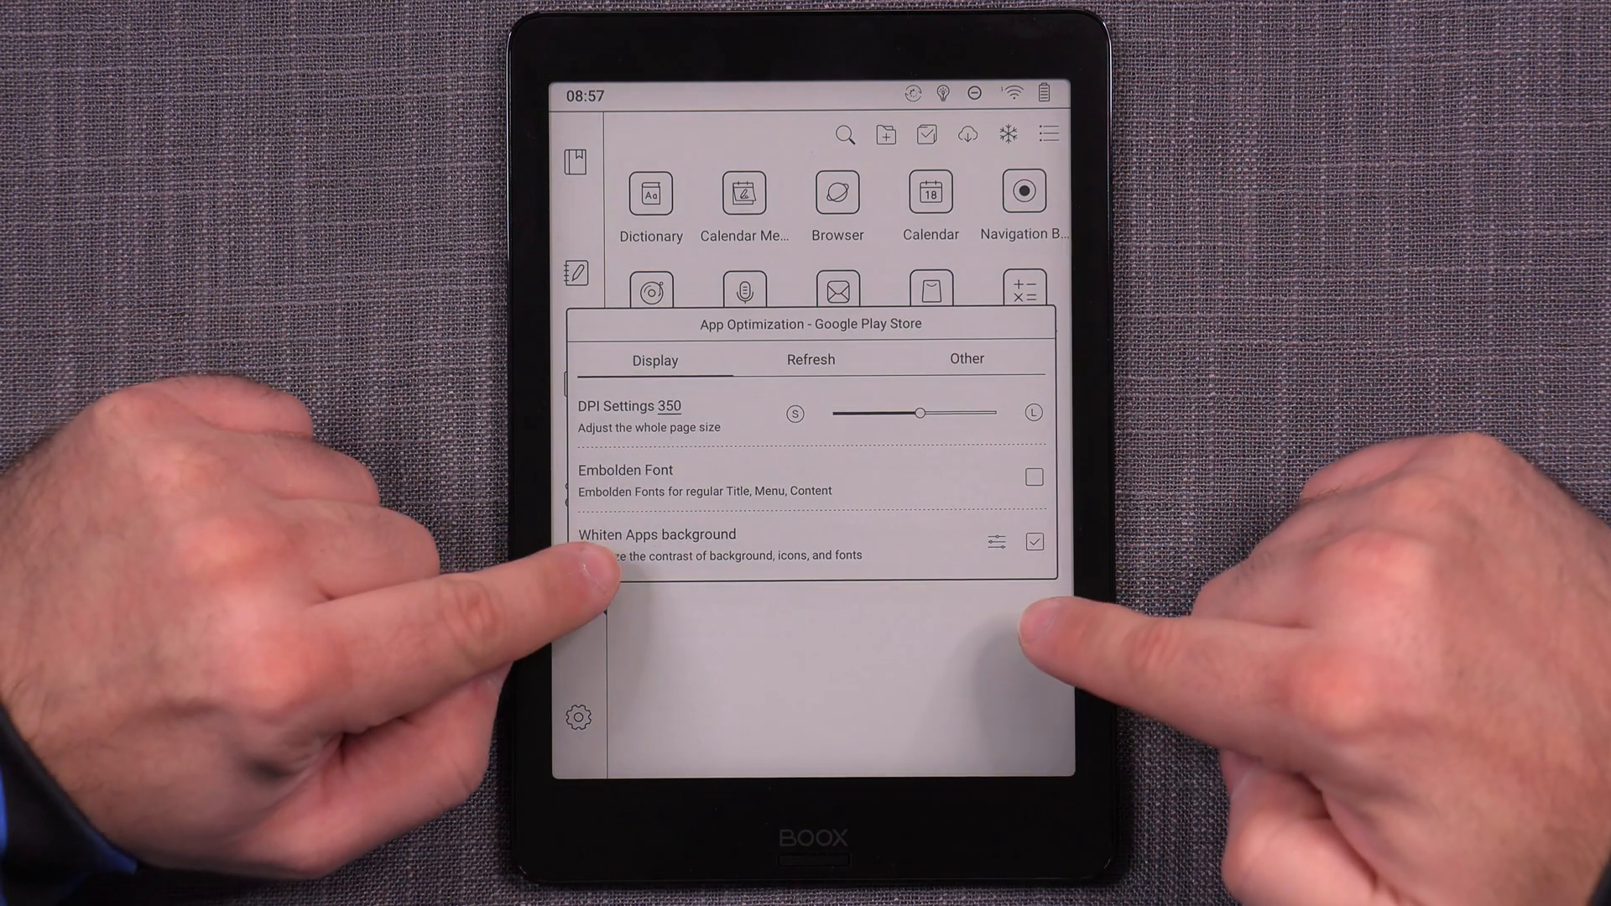
click(1035, 542)
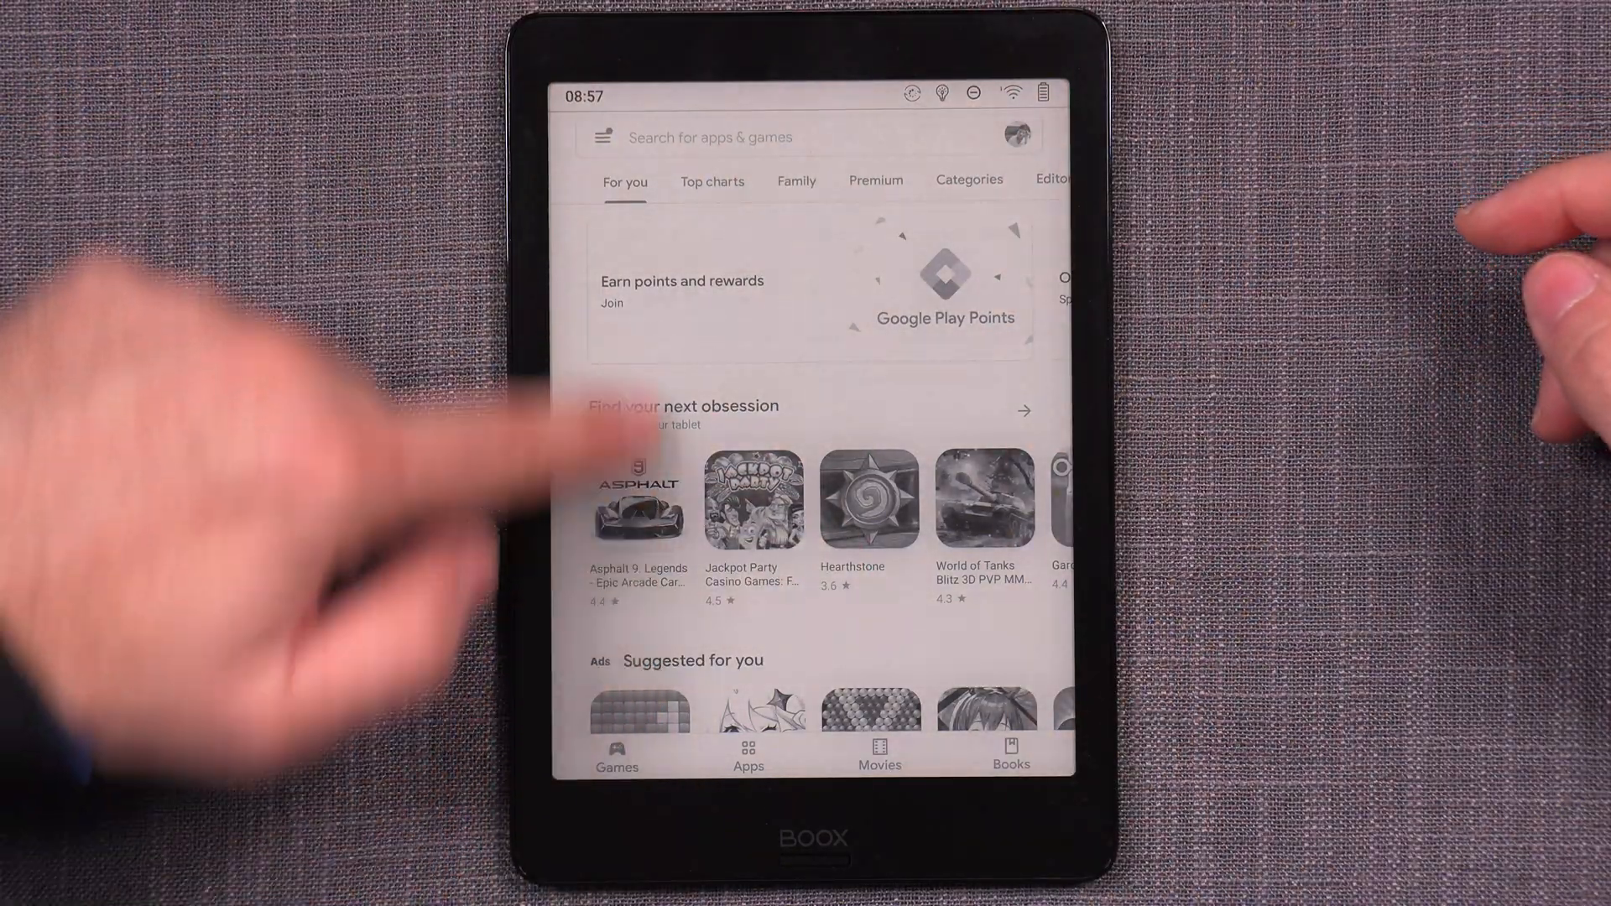
scroll(down, 3)
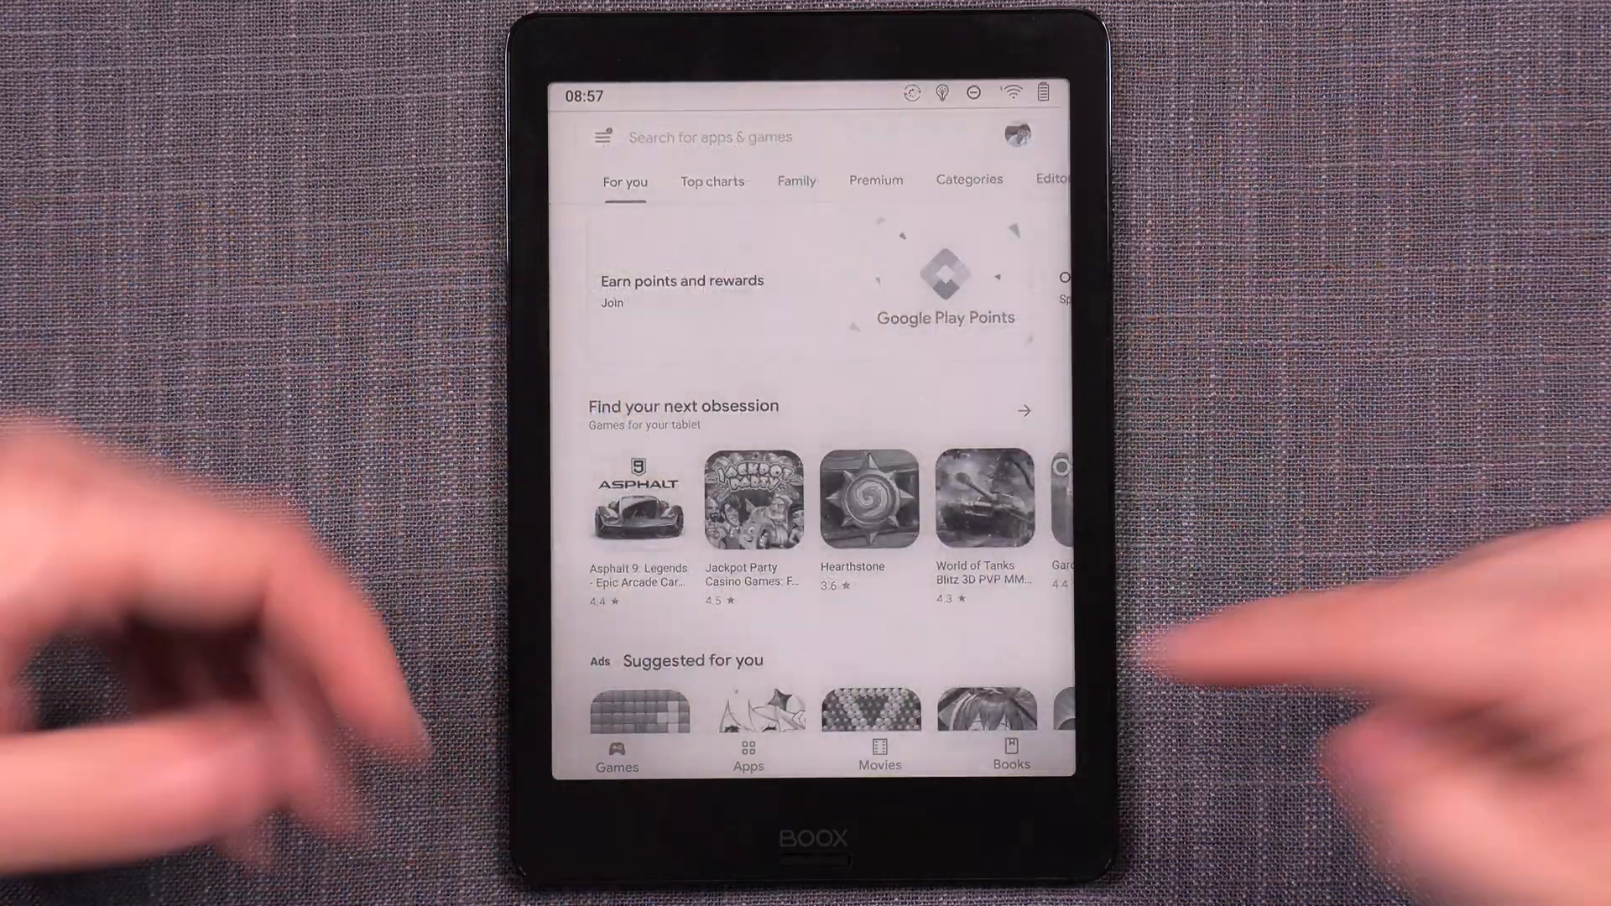
scroll(down, 3)
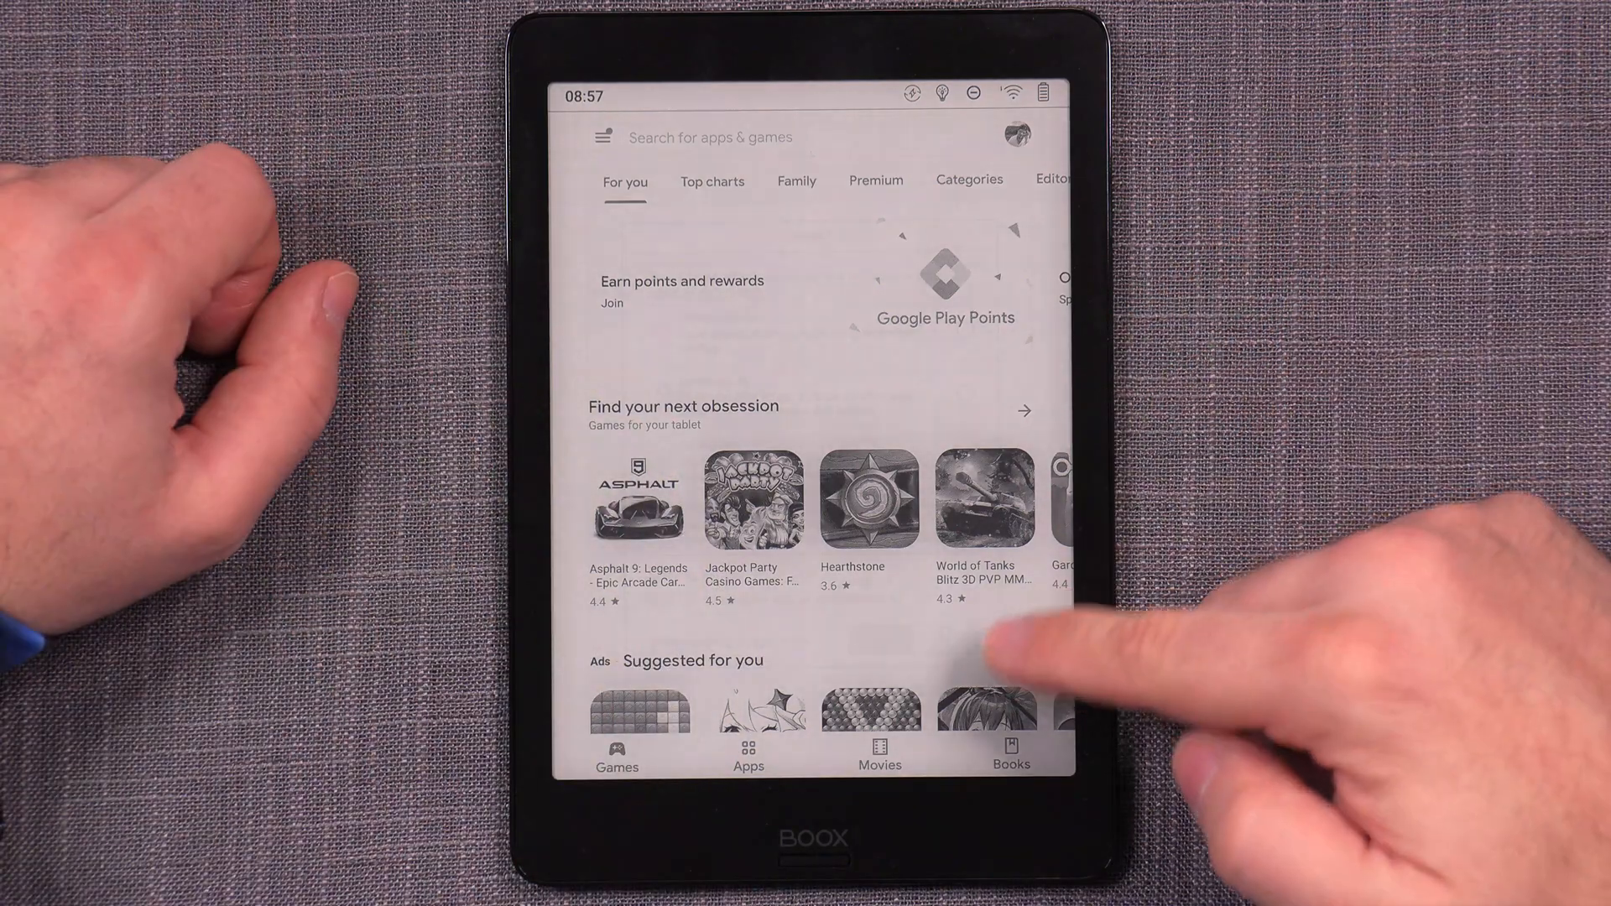
scroll(down, 3)
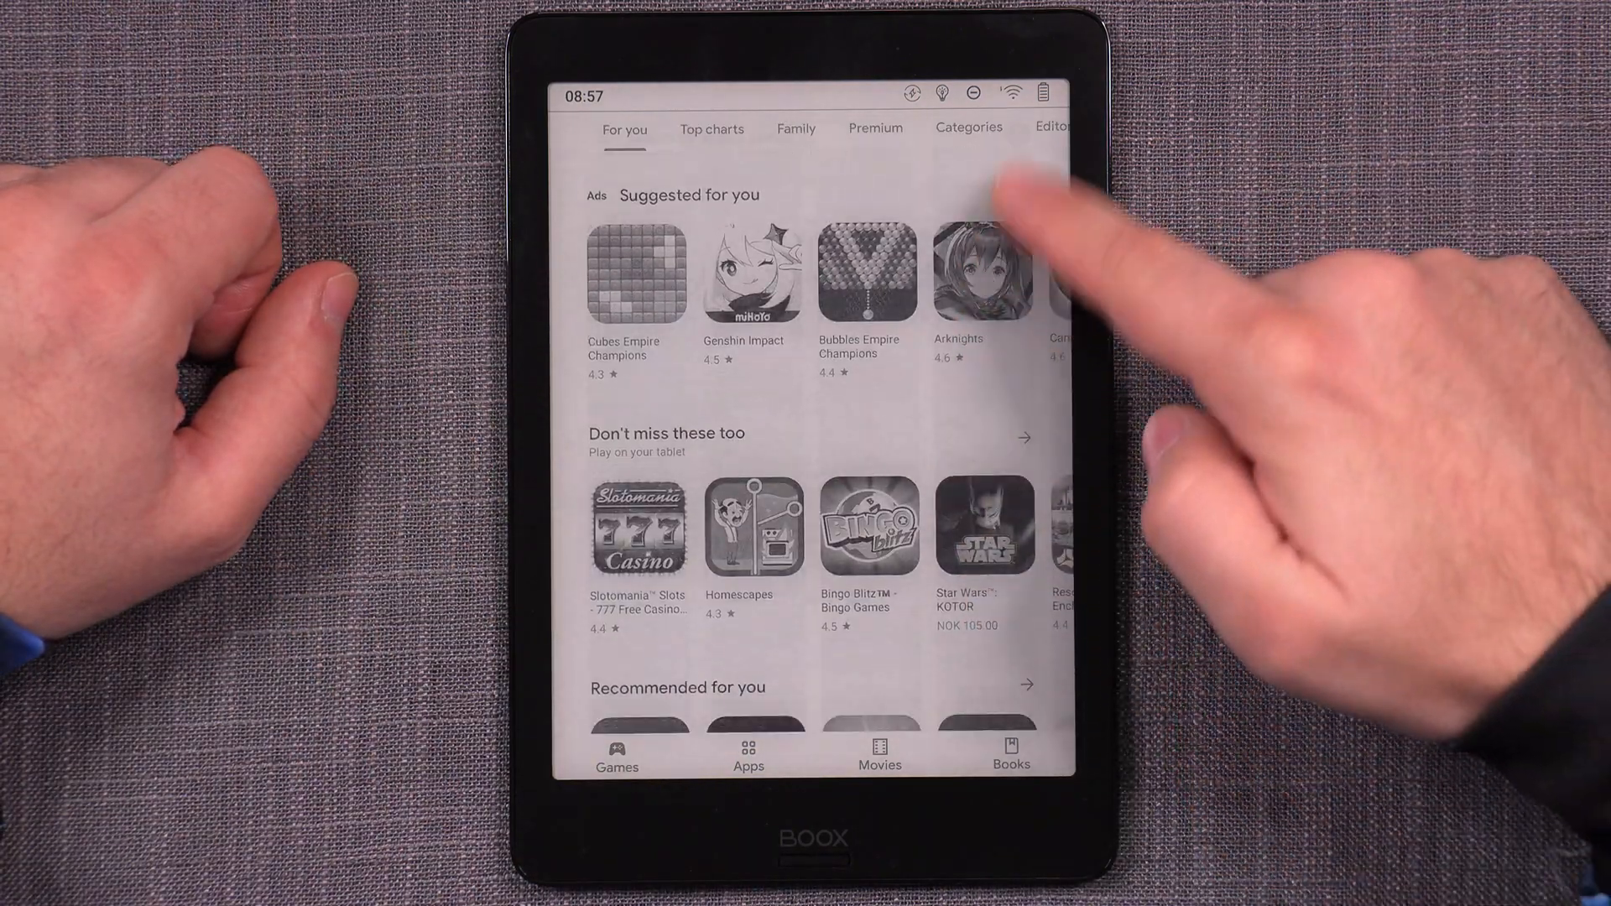
scroll(down, 3)
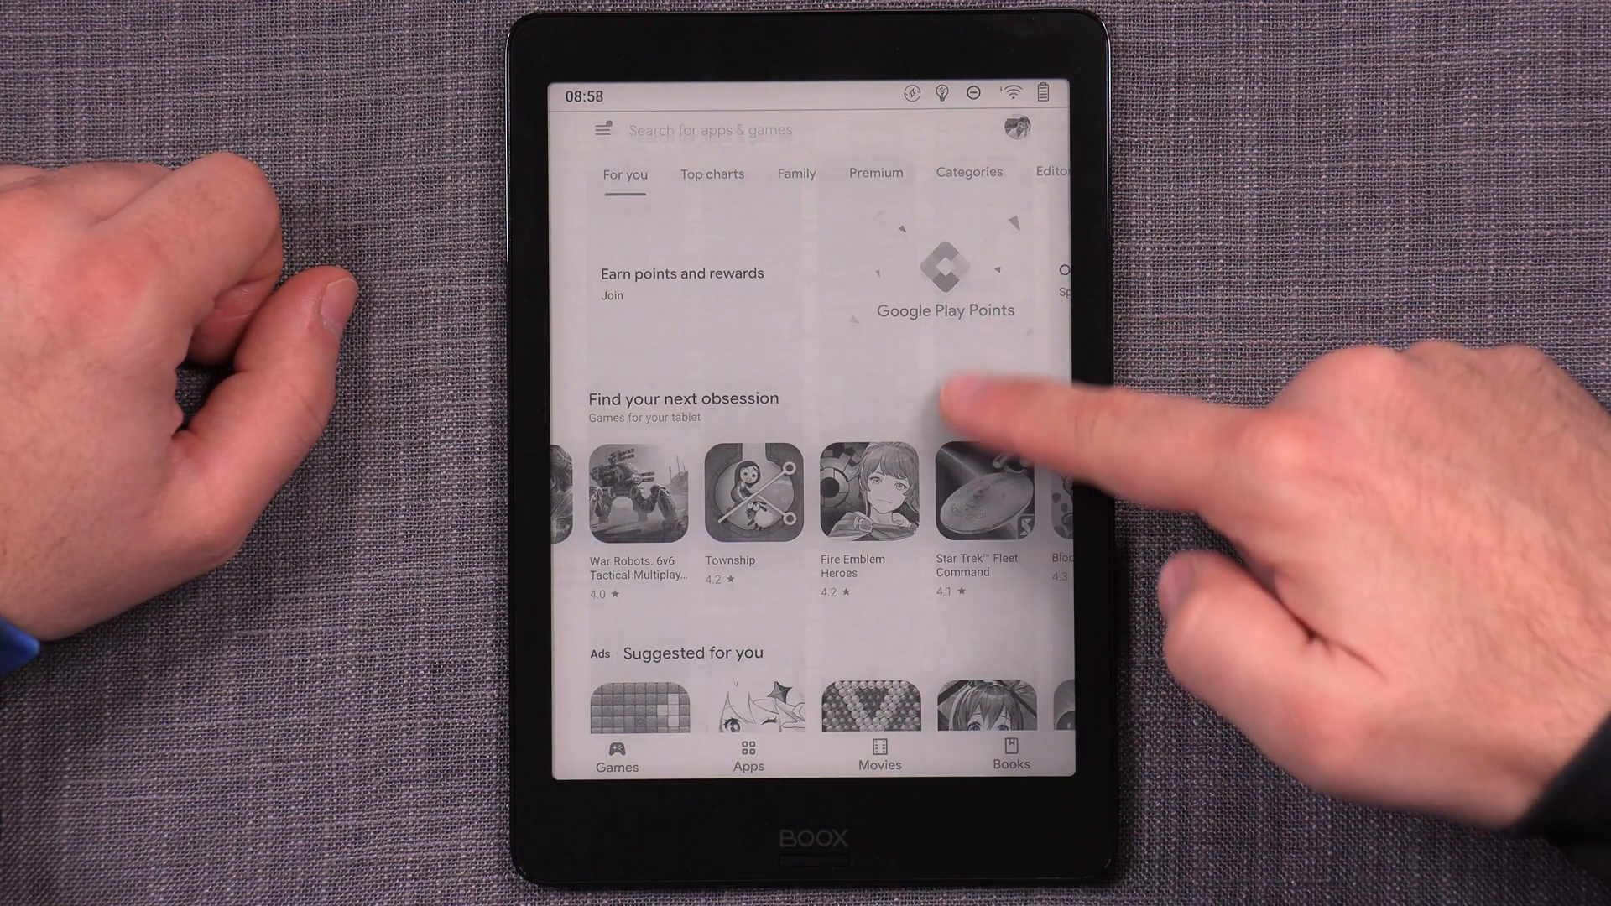
scroll(down, 3)
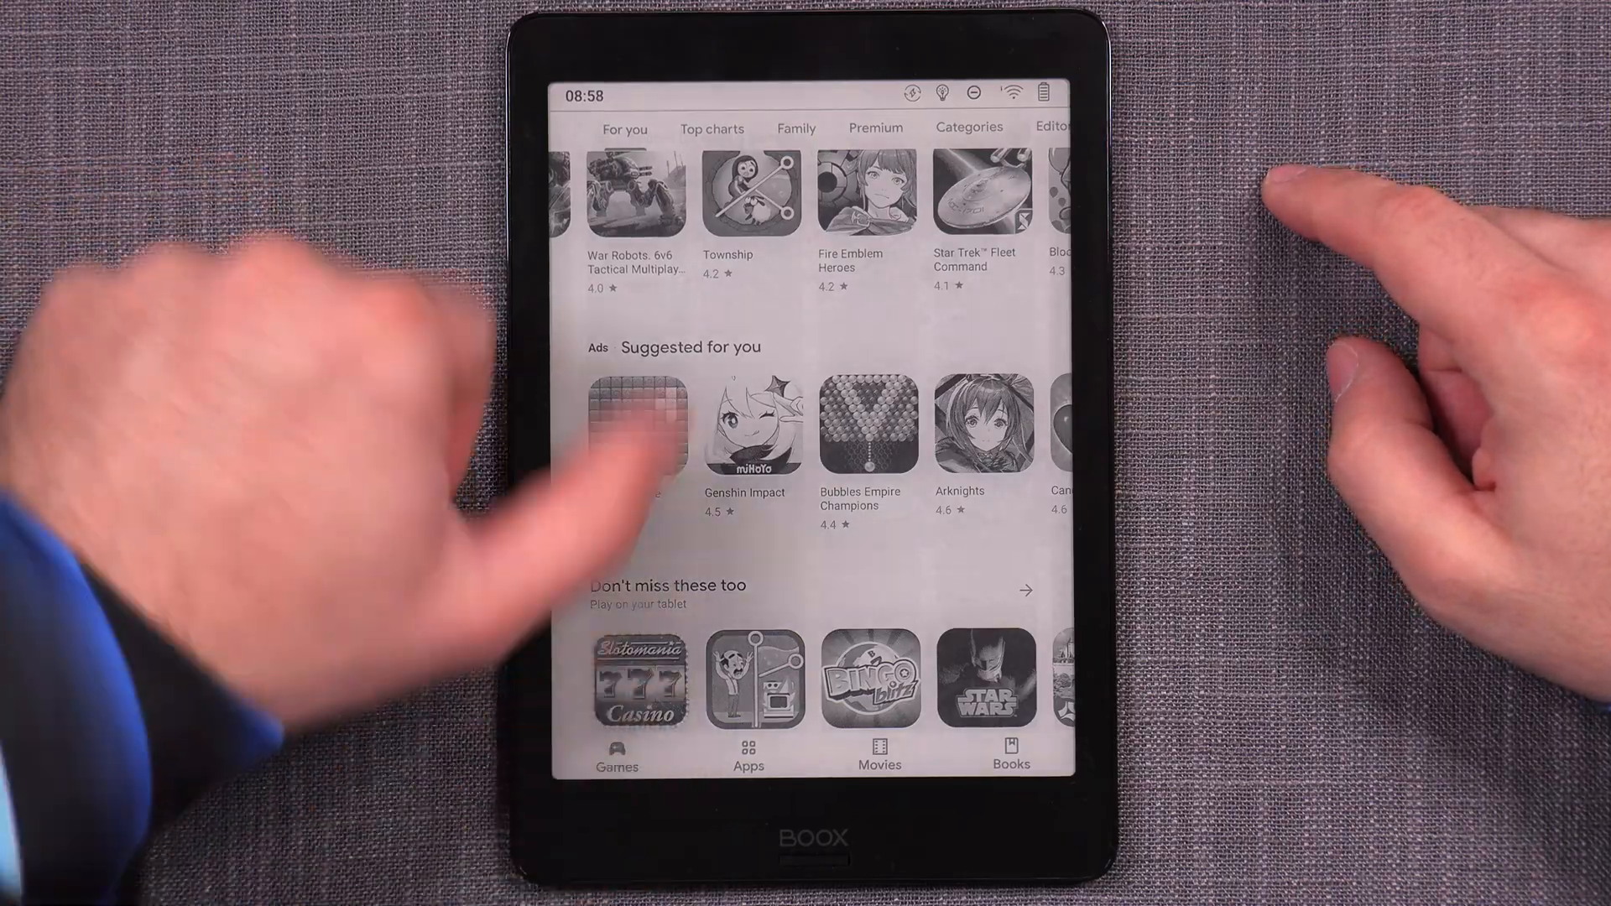